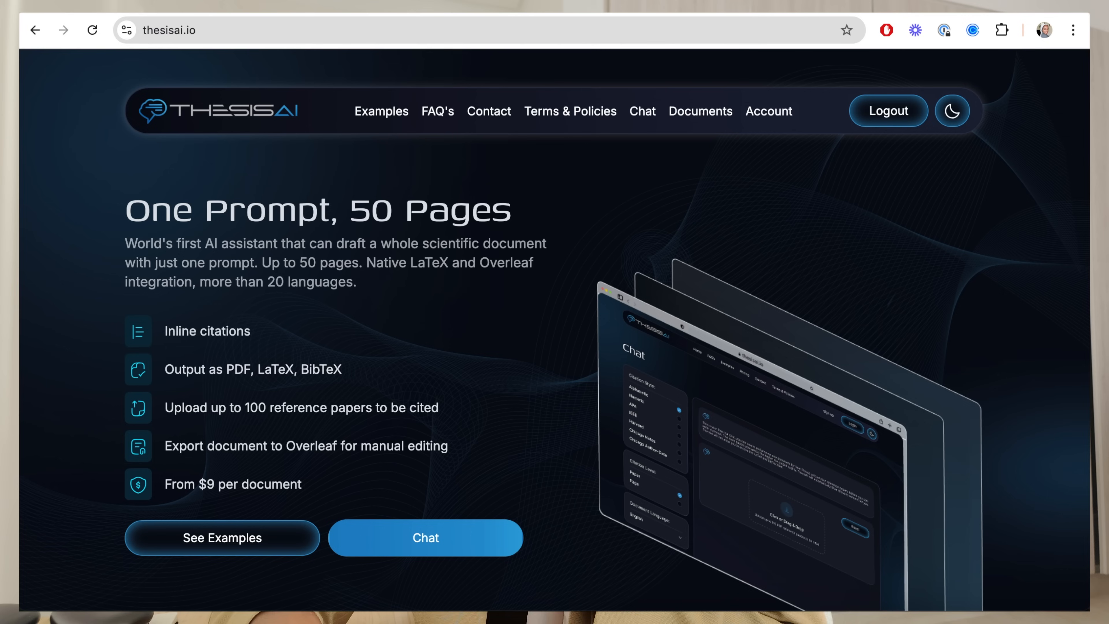
mouse_move(847, 231)
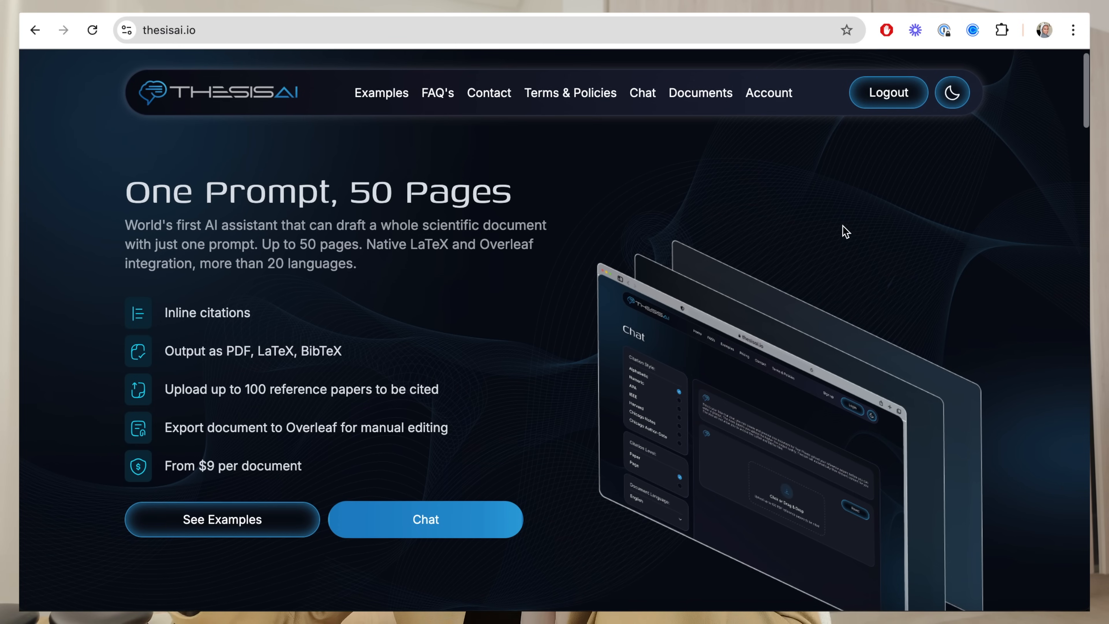
Scroll through the file list while picking the 25 reference PDFs to upload with Harvard, paper-level citations
scroll(up, 3)
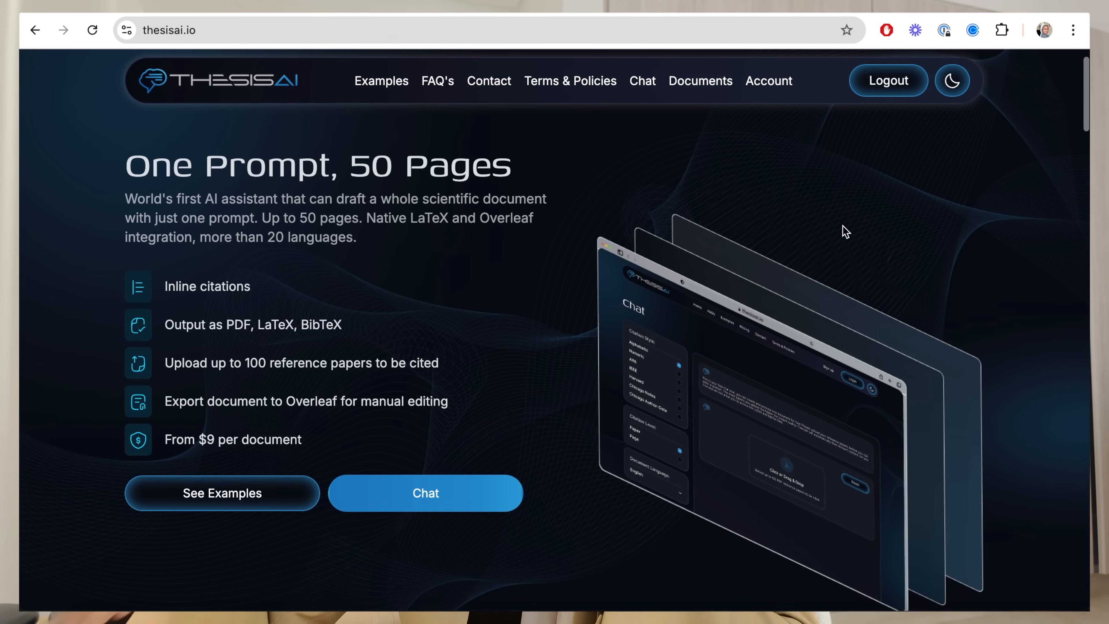
scroll(down, 3)
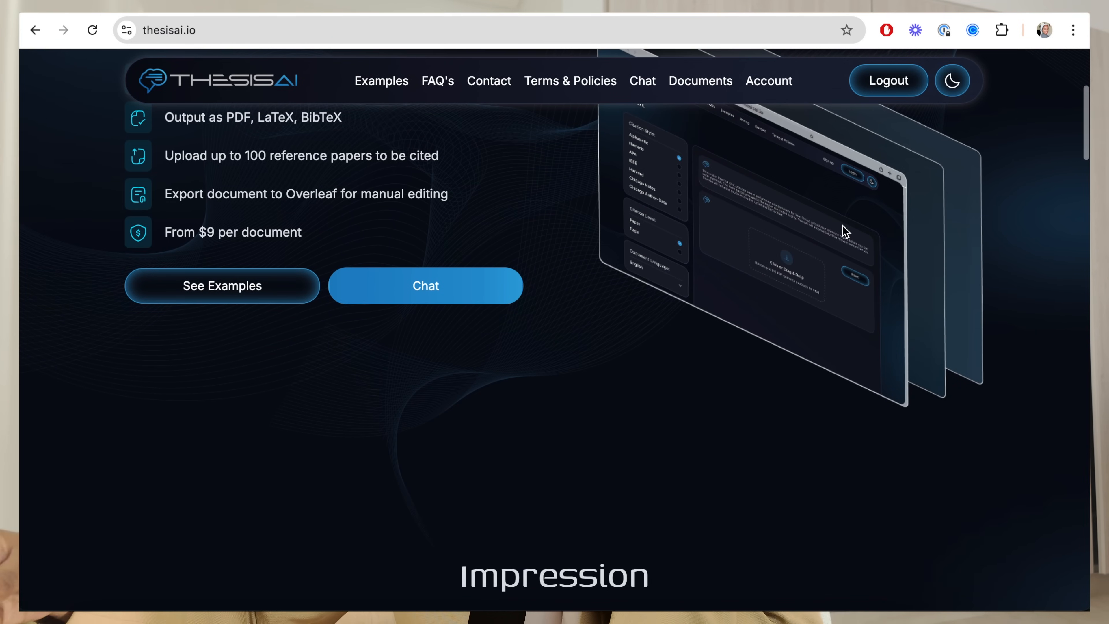
scroll(down, 3)
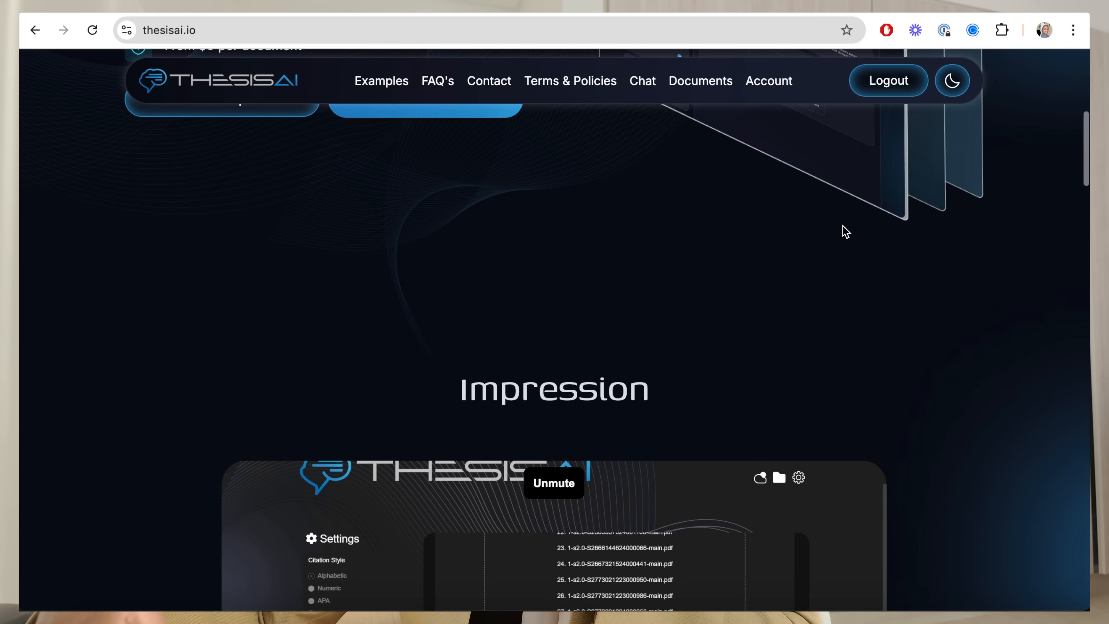
scroll(down, 3)
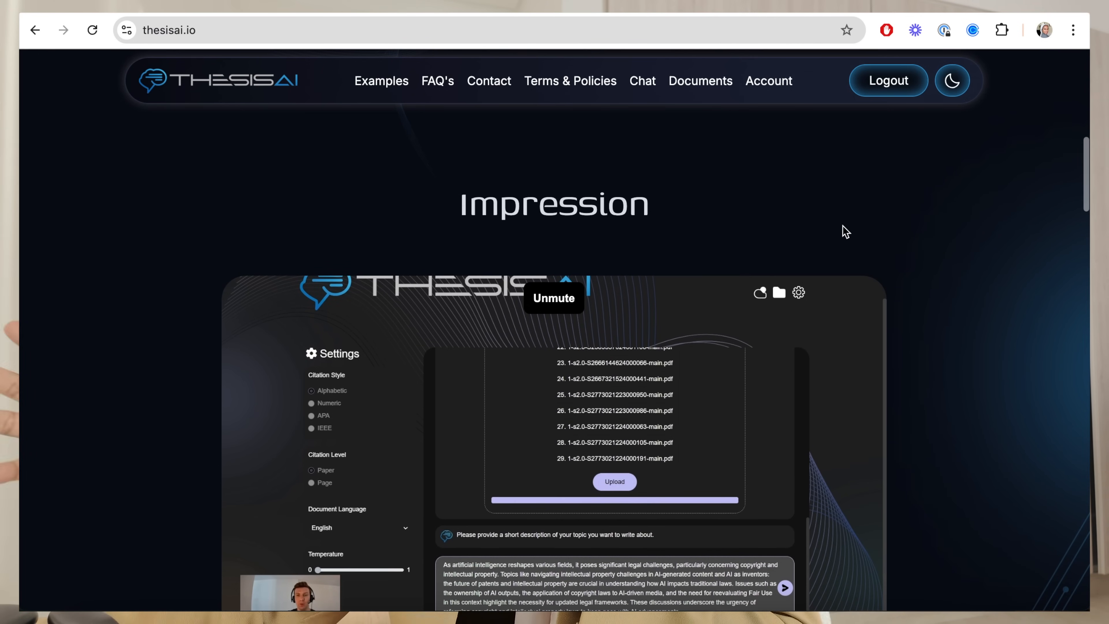
scroll(down, 3)
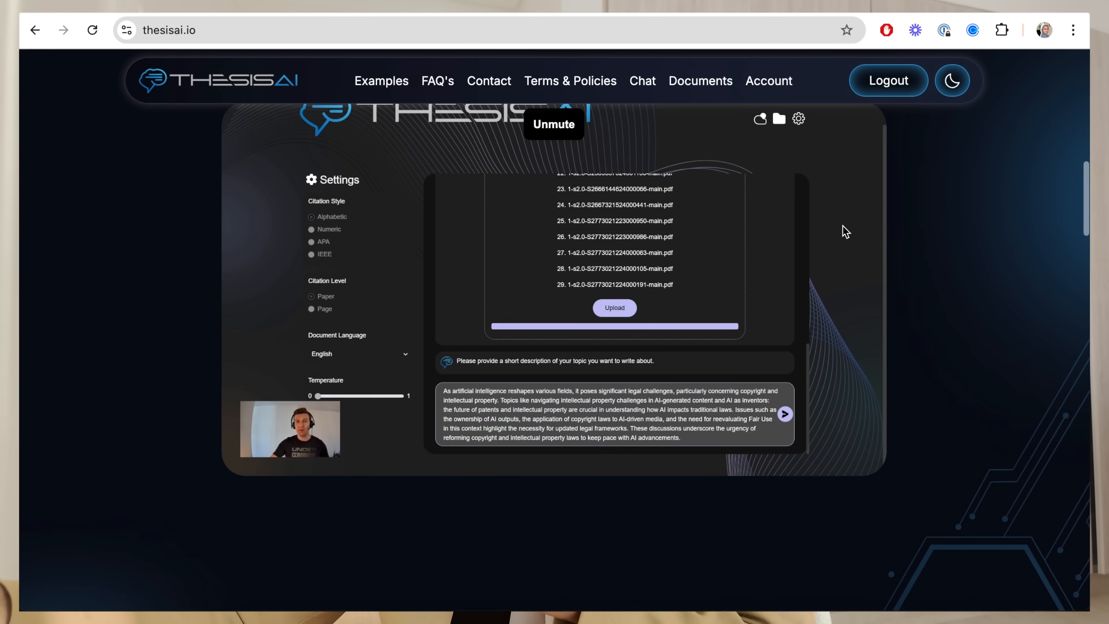
scroll(down, 3)
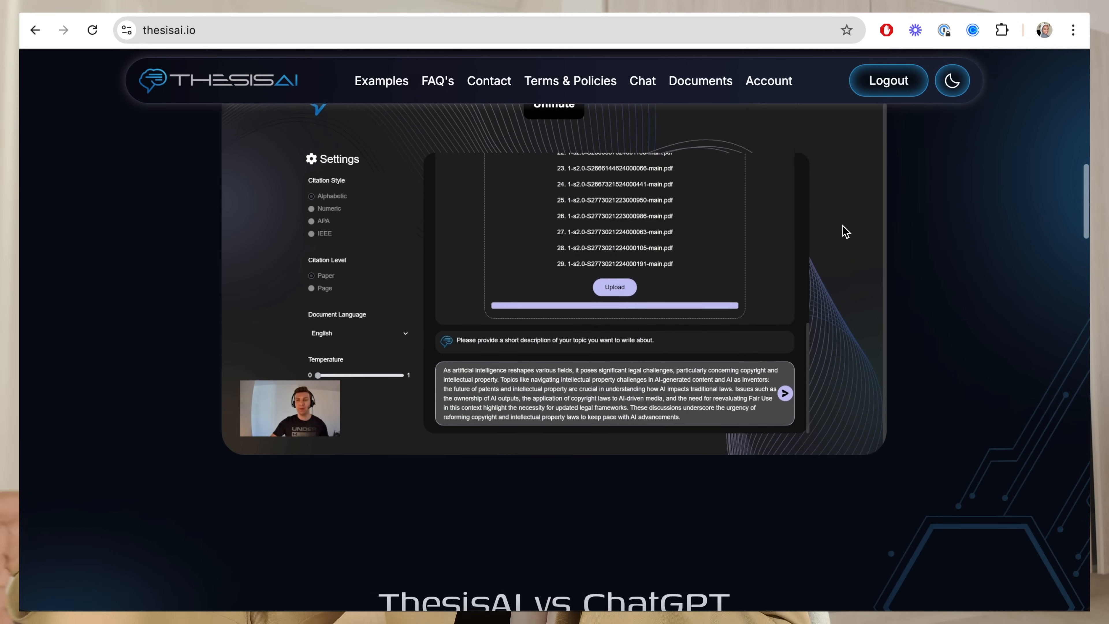
scroll(down, 3)
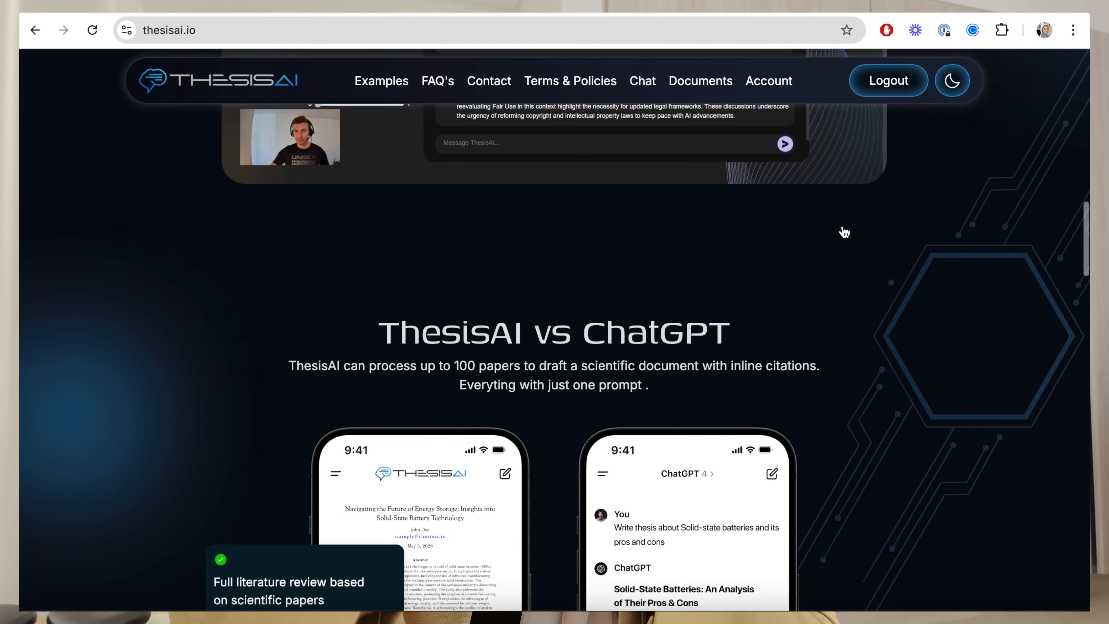
scroll(down, 3)
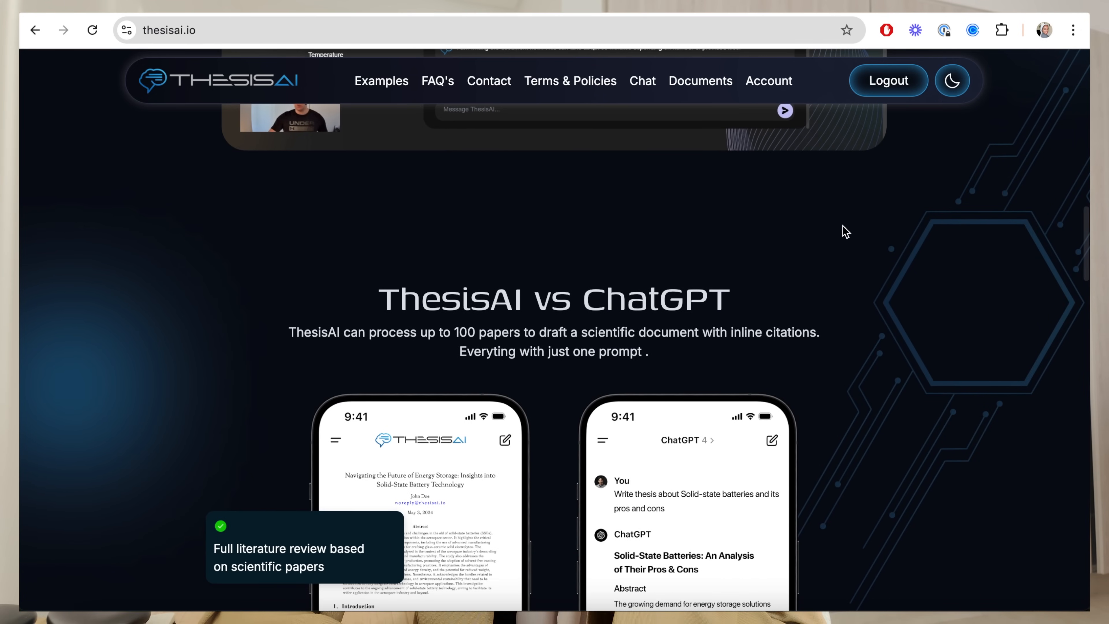
scroll(down, 3)
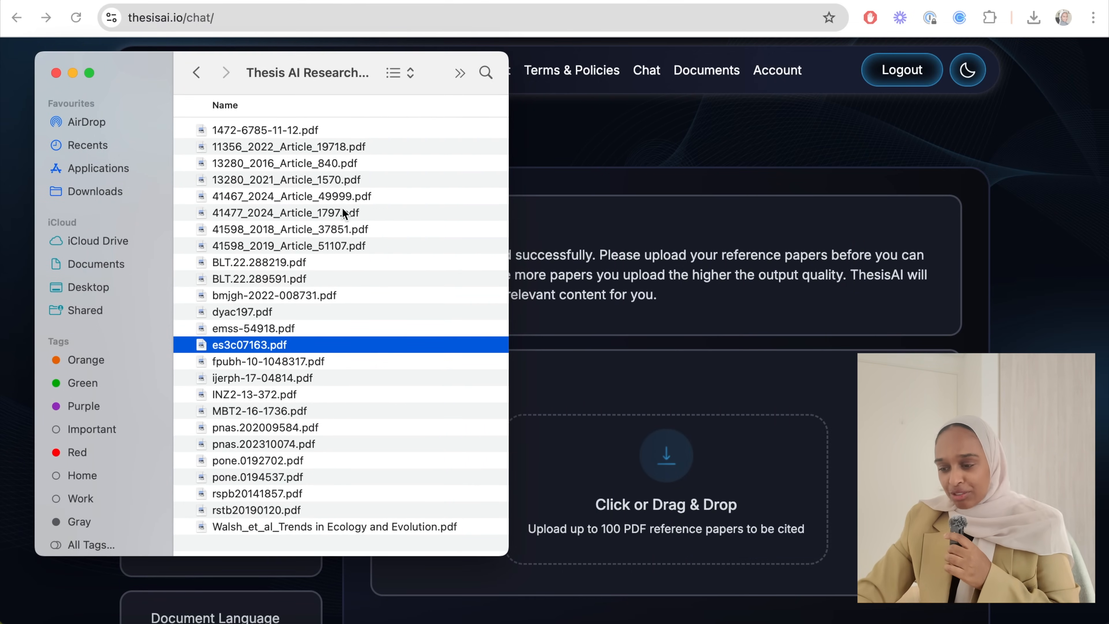
mouse_move(304, 199)
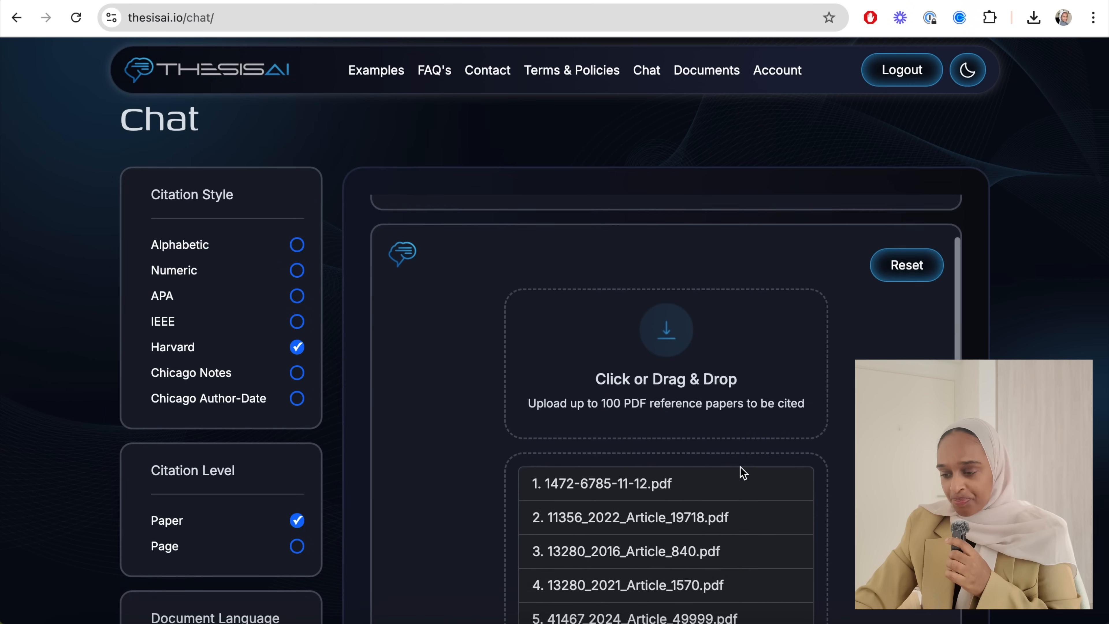
scroll(down, 3)
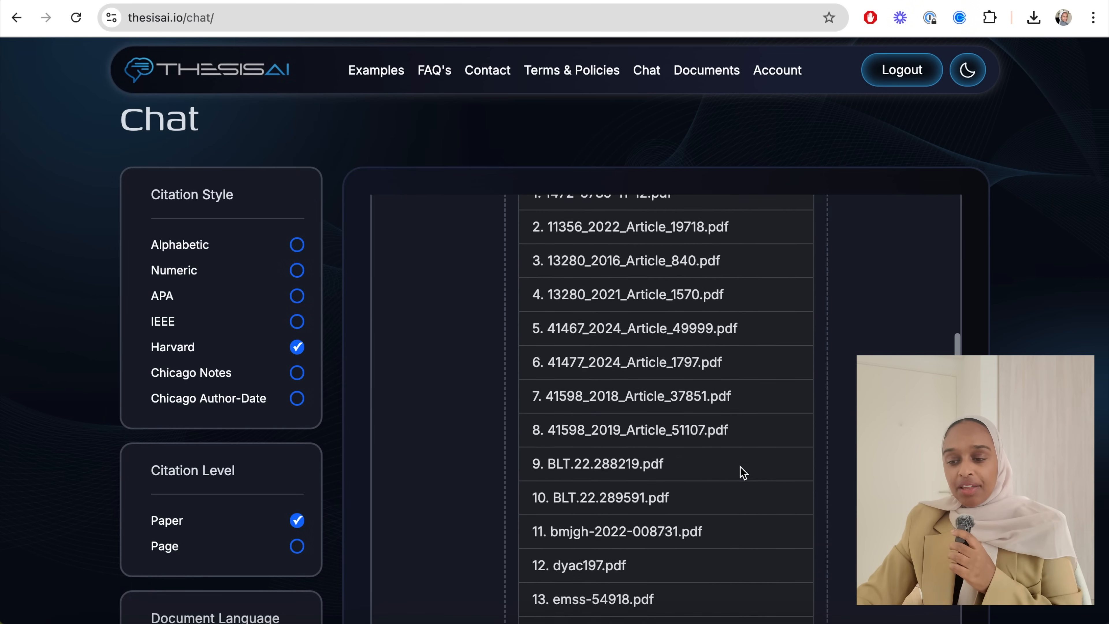
scroll(down, 3)
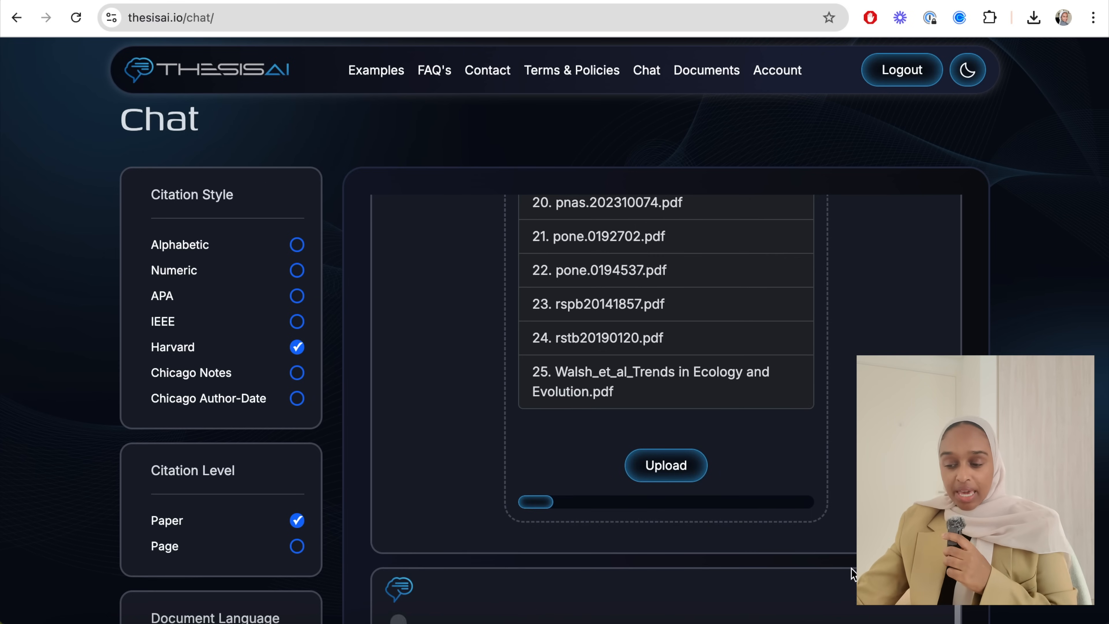
scroll(down, 3)
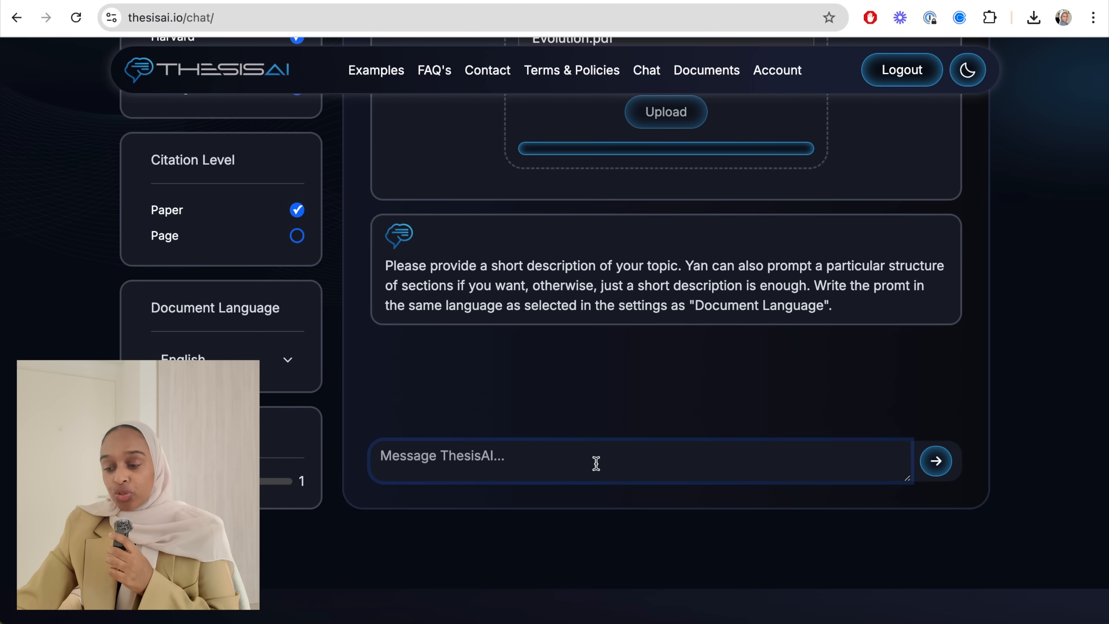
Submit the topic 'How does climate change impact biodiversity?' to ThesisAI
text(How does climate change impact biodiversity?)
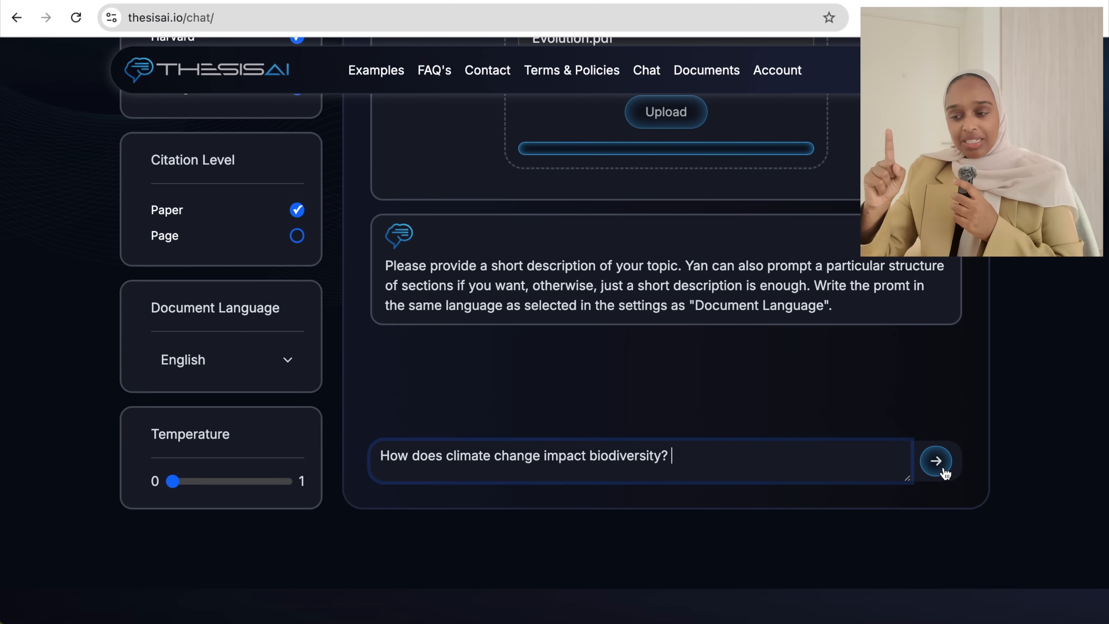
click(935, 460)
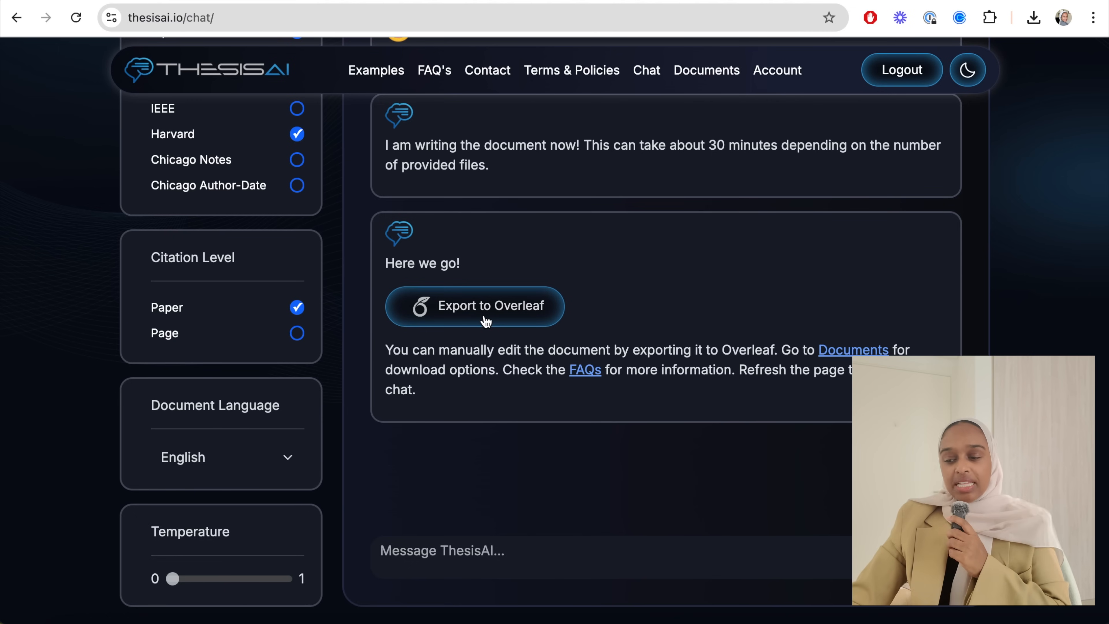
Export the generated thesis draft to Overleaf as a new project
click(475, 306)
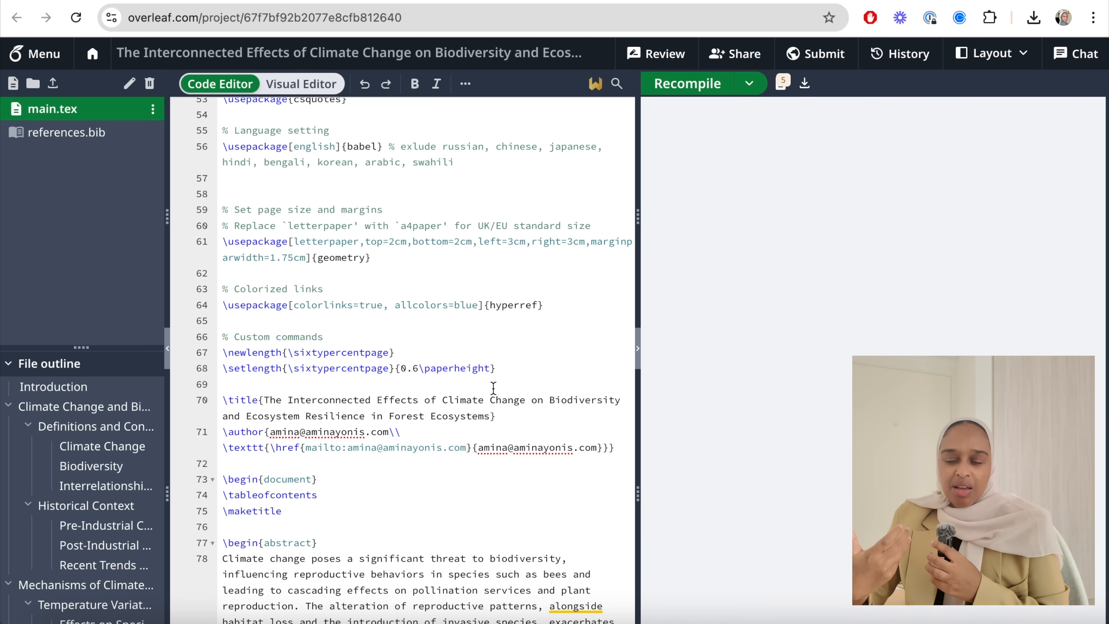
Recompile the project and page through the 86-page PDF preview with contents and citations
click(686, 83)
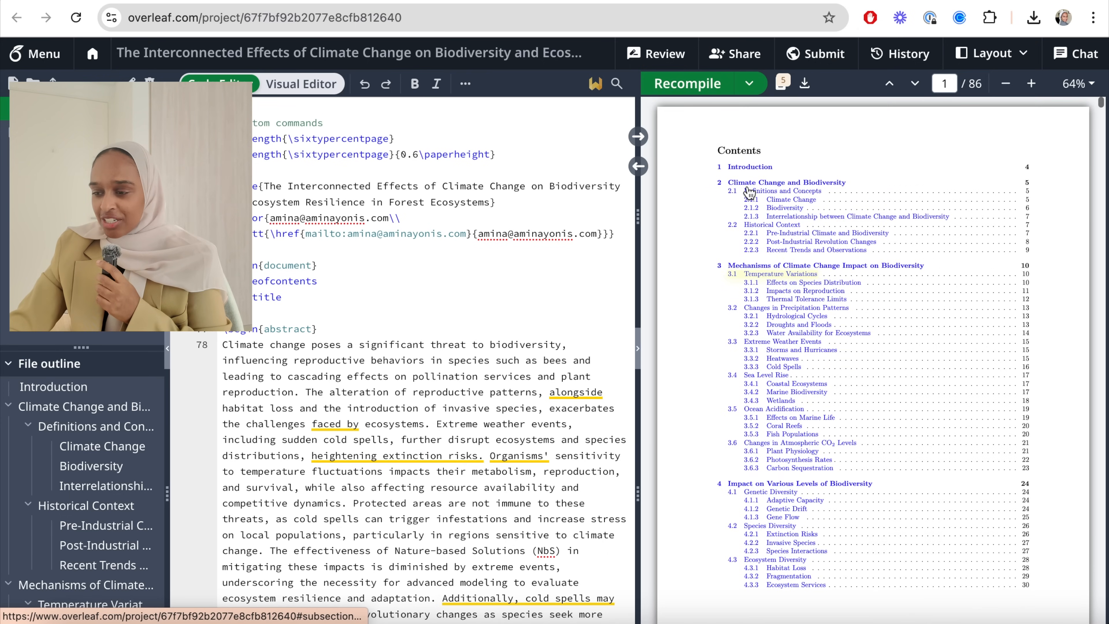
scroll(down, 3)
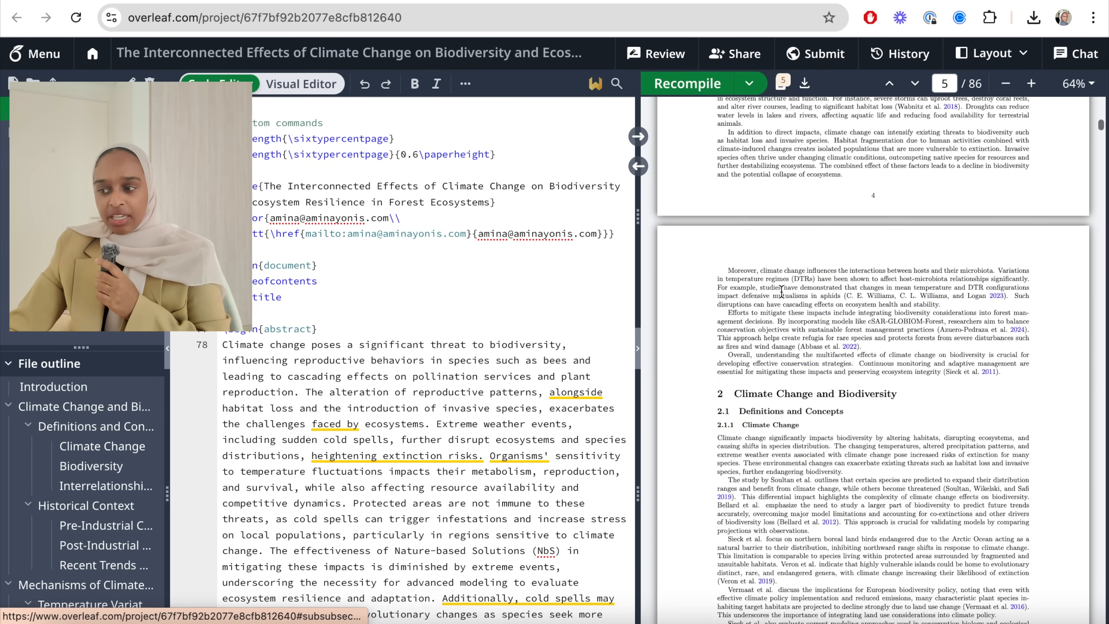
scroll(down, 3)
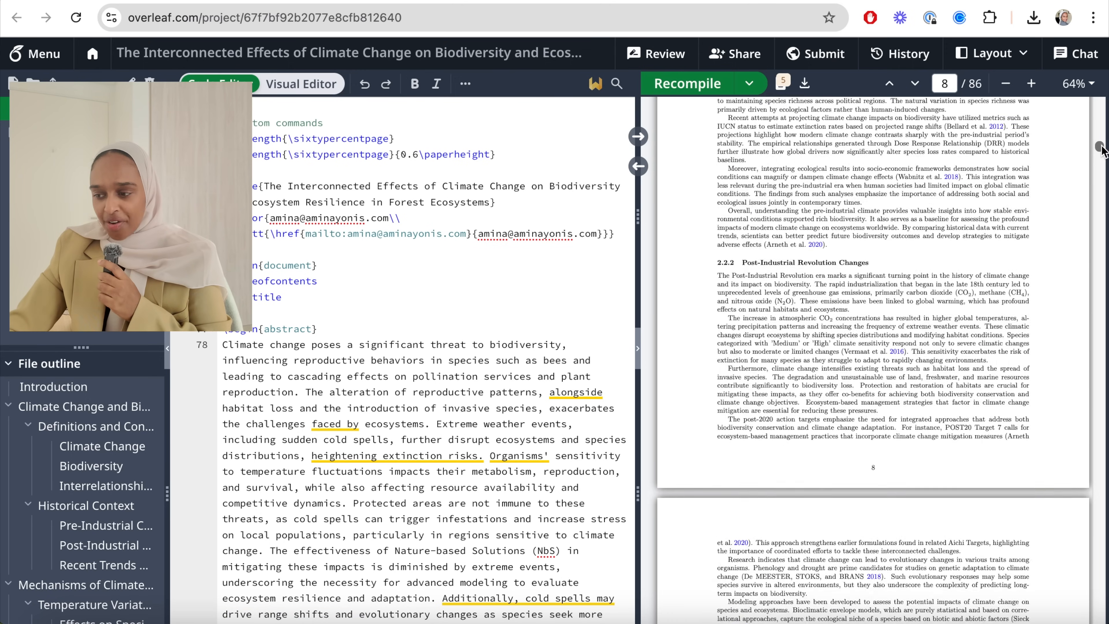
scroll(down, 3)
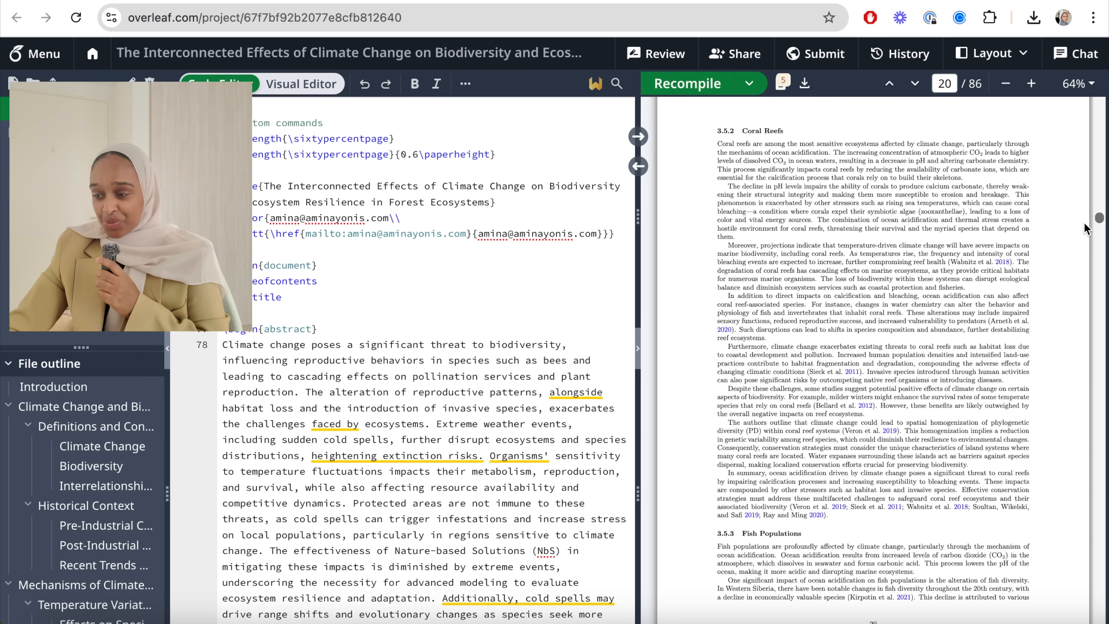
scroll(down, 3)
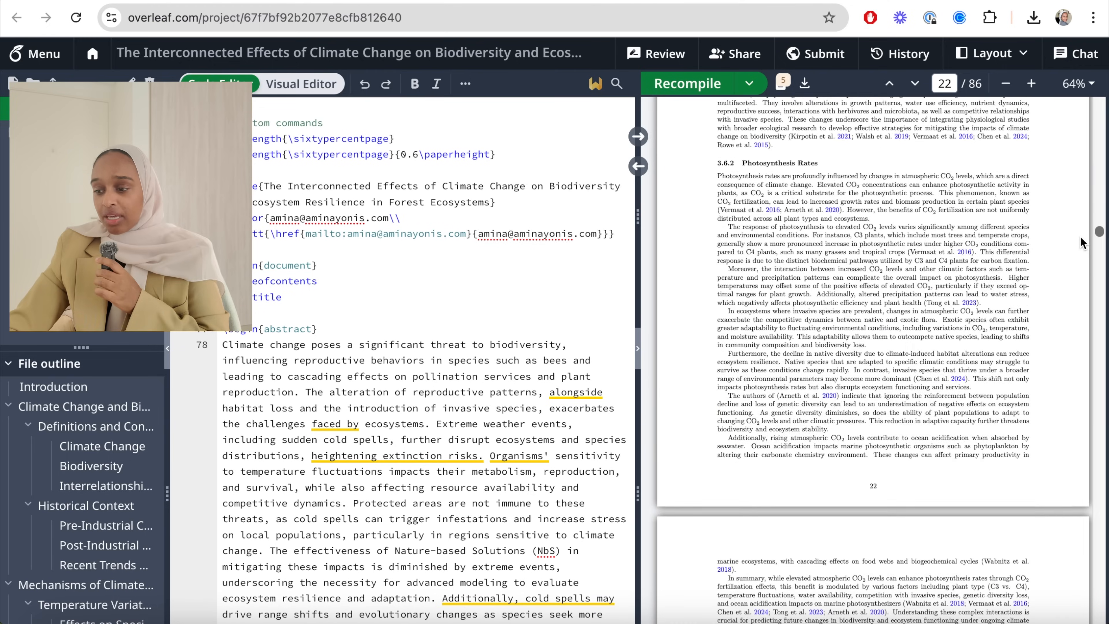
scroll(down, 3)
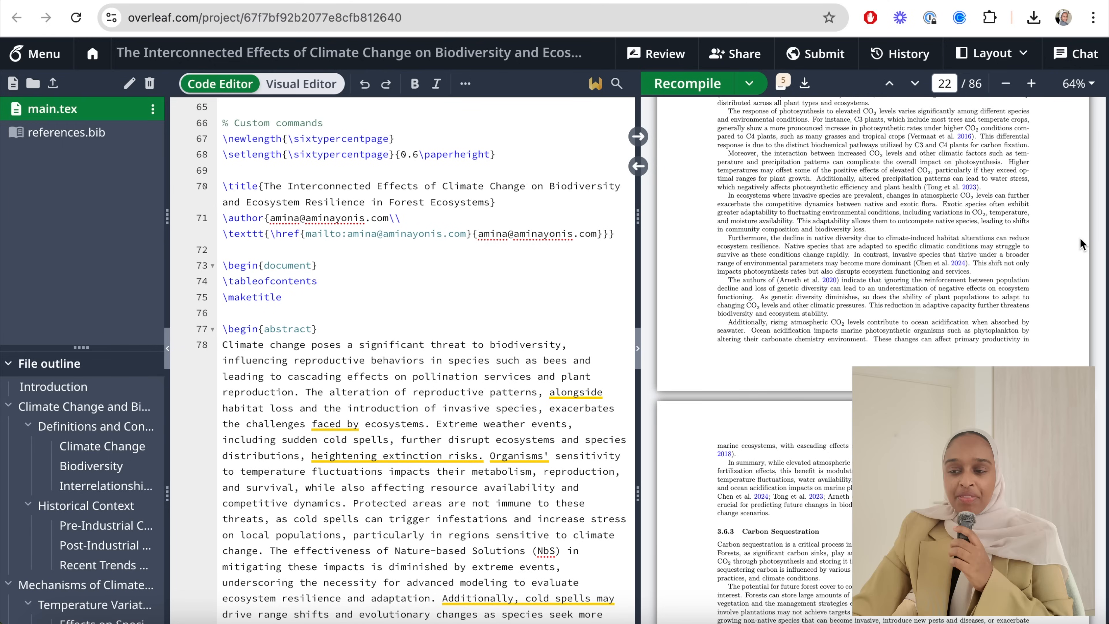
Switch to the Visual Editor and read the rendered title, abstract and introduction
click(300, 84)
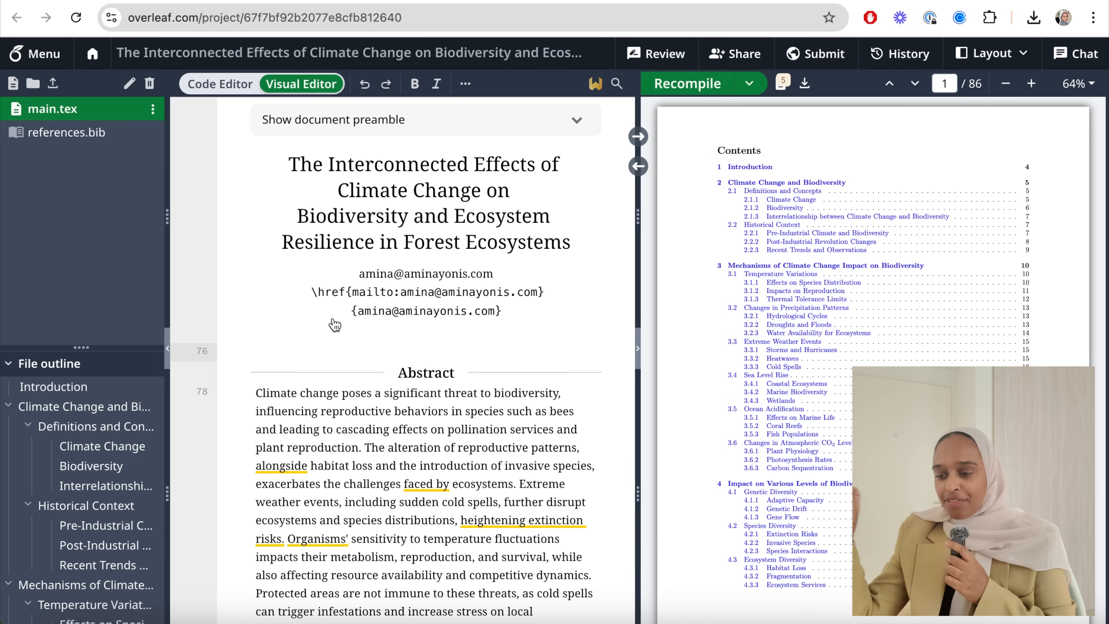
scroll(down, 3)
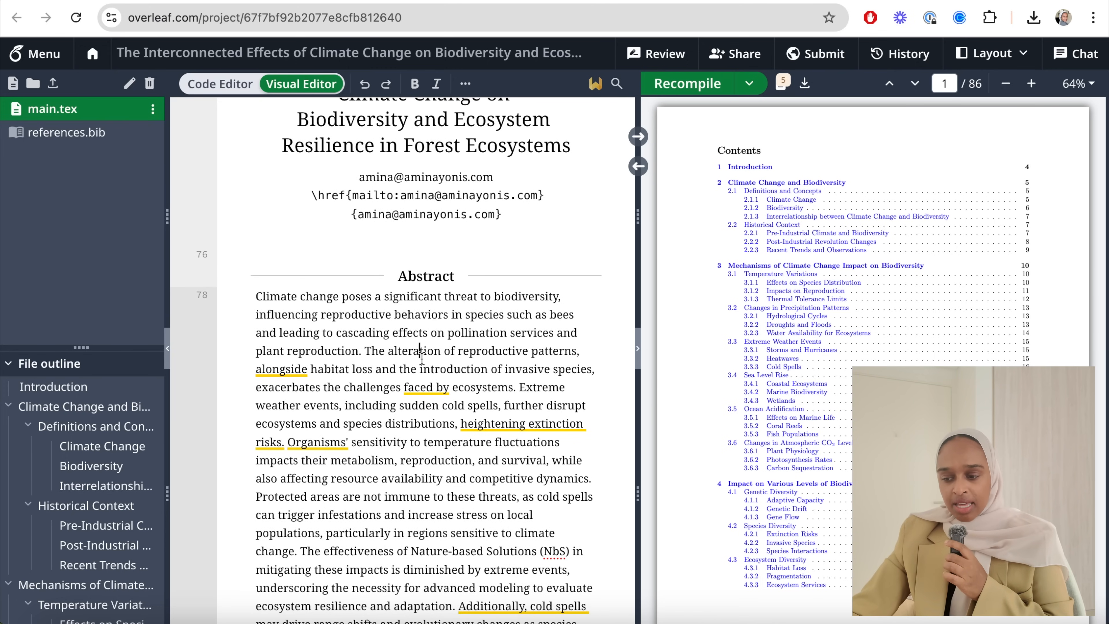
scroll(down, 3)
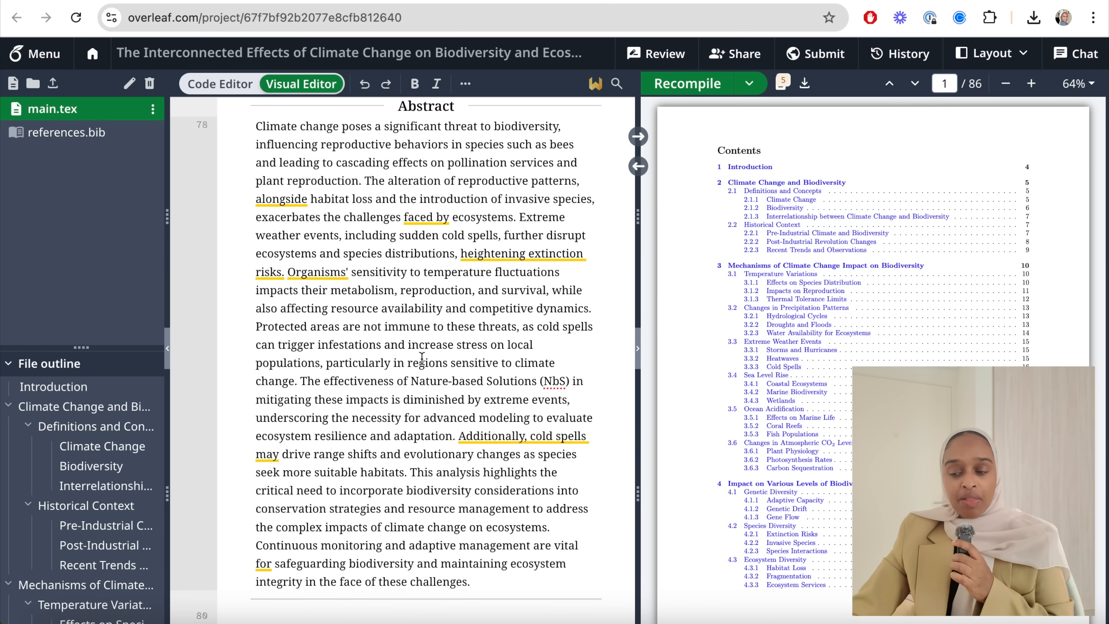
scroll(down, 3)
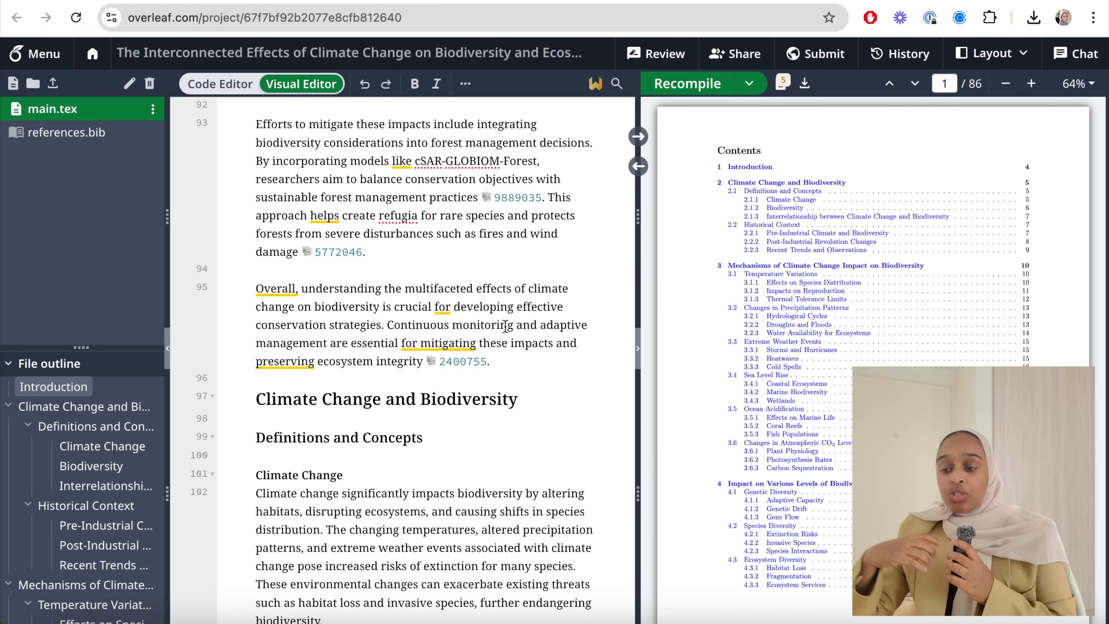
click(367, 251)
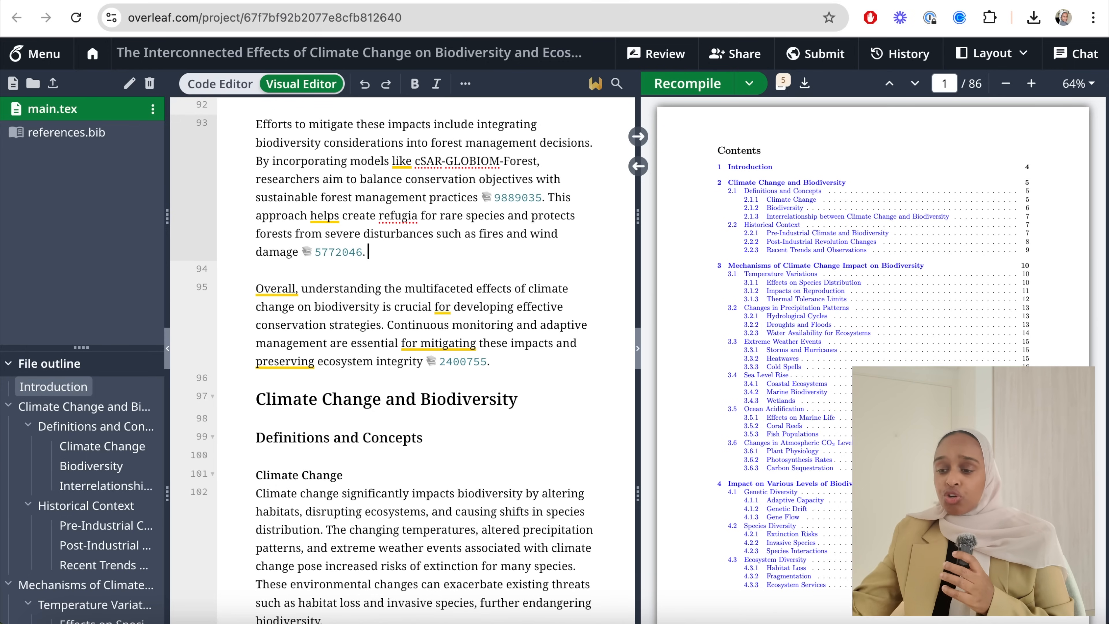
text(dfkmd)
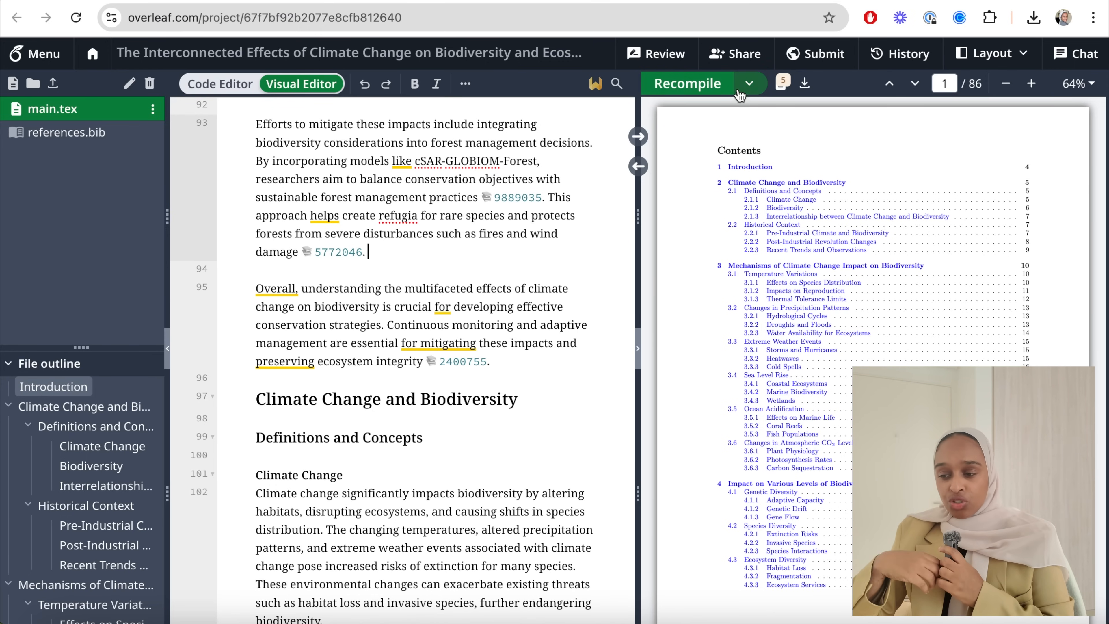
click(750, 83)
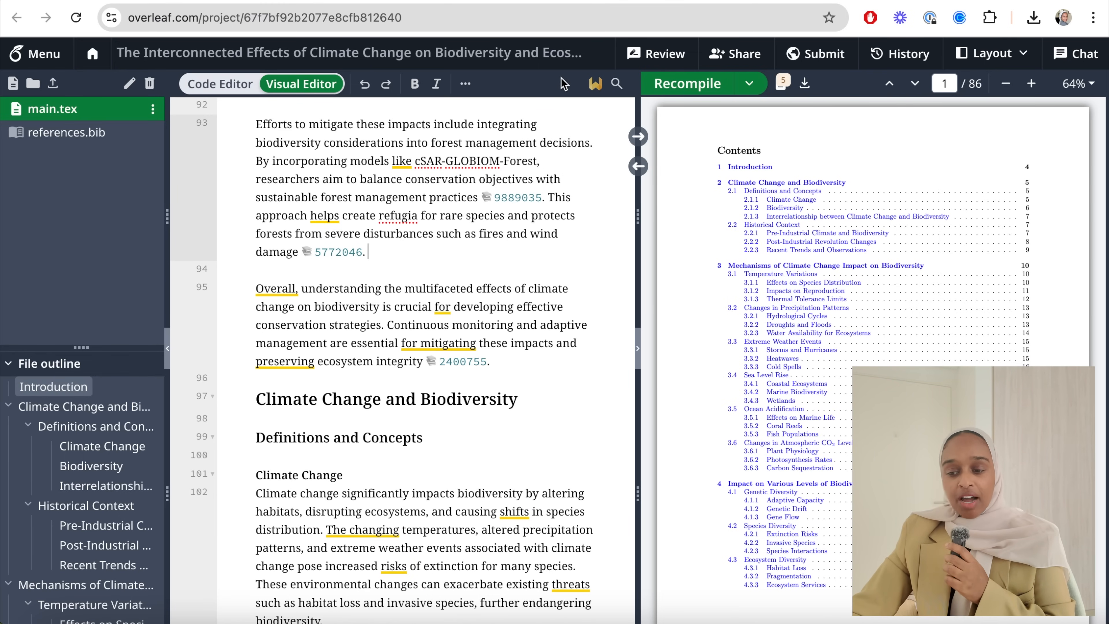
mouse_move(548, 294)
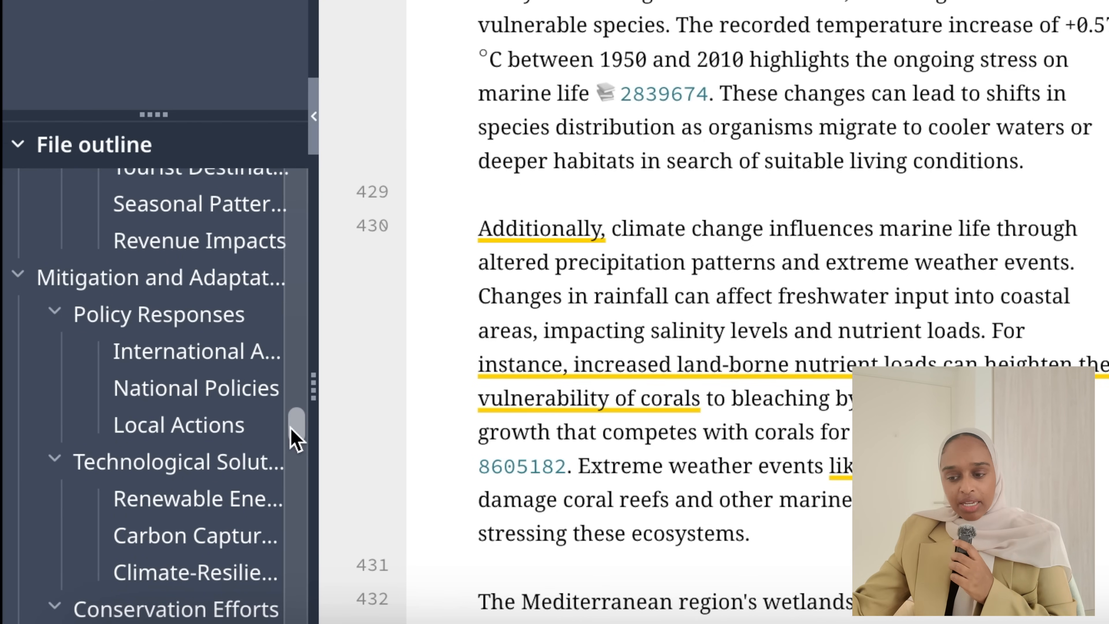
scroll(down, 3)
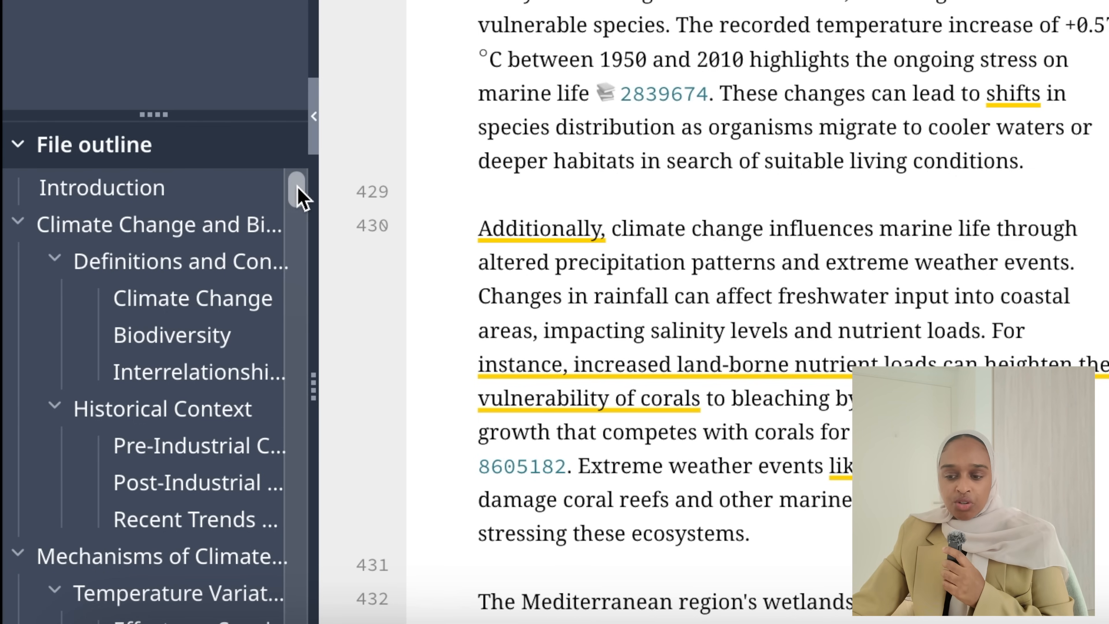
scroll(down, 3)
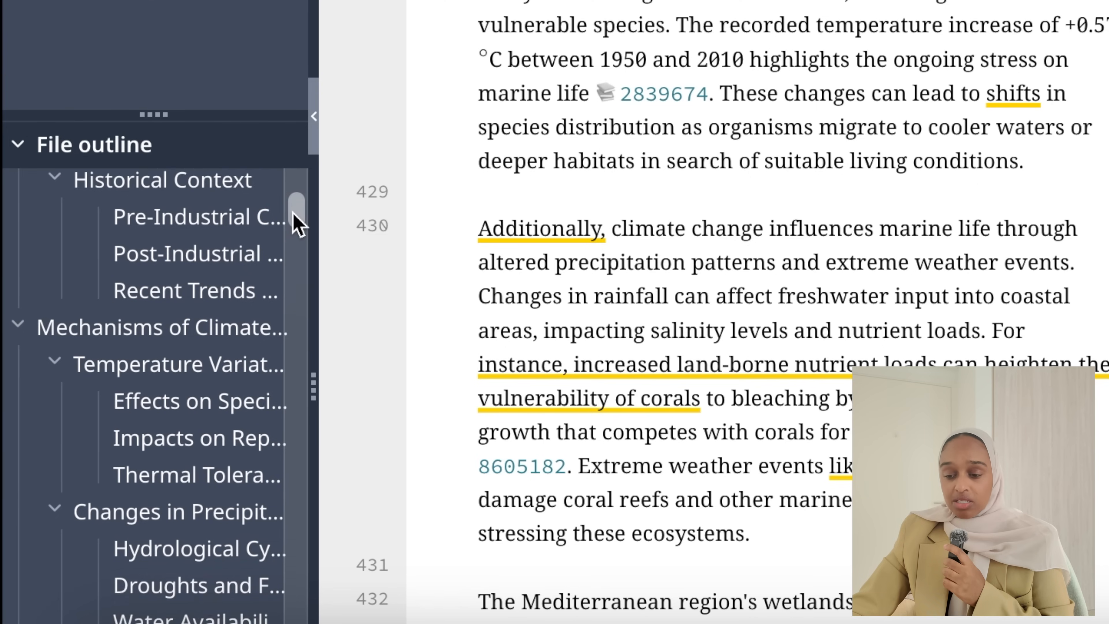
scroll(down, 3)
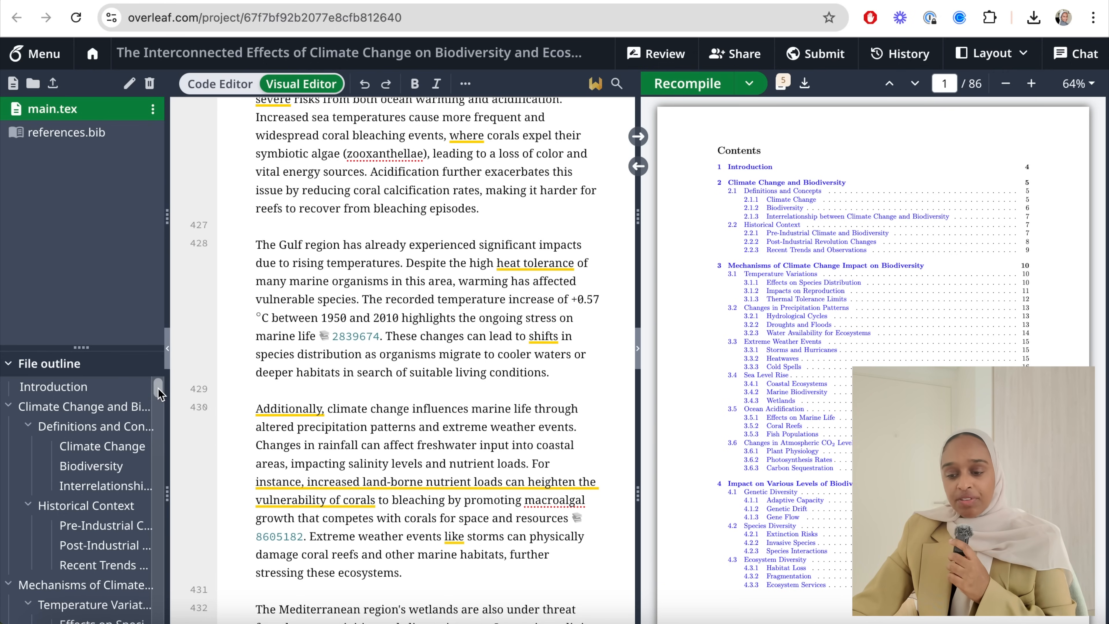
scroll(down, 3)
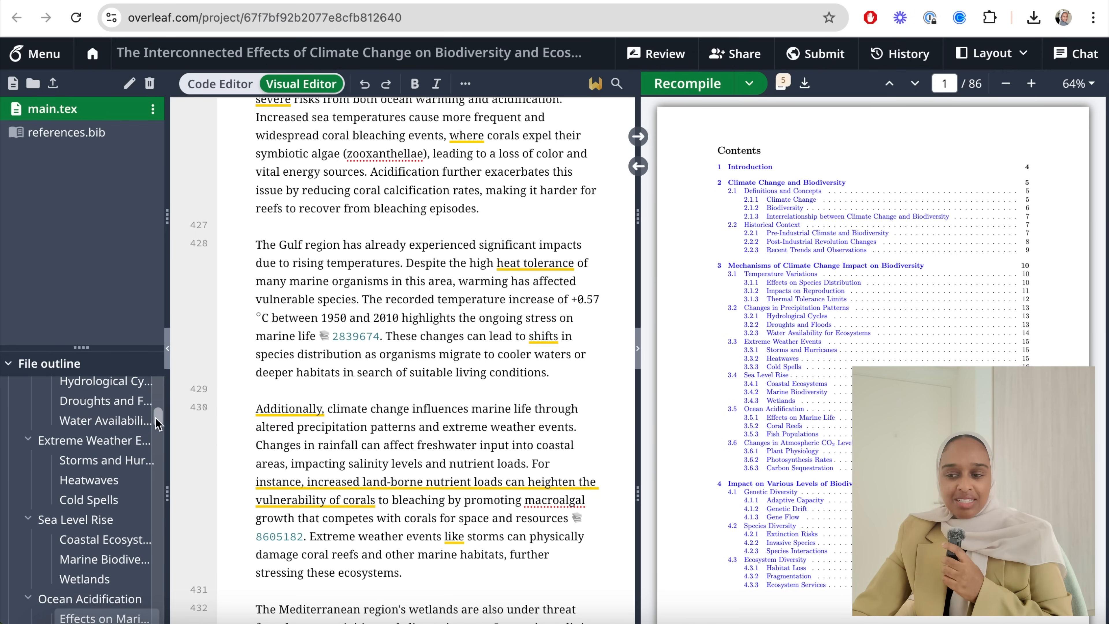
scroll(down, 3)
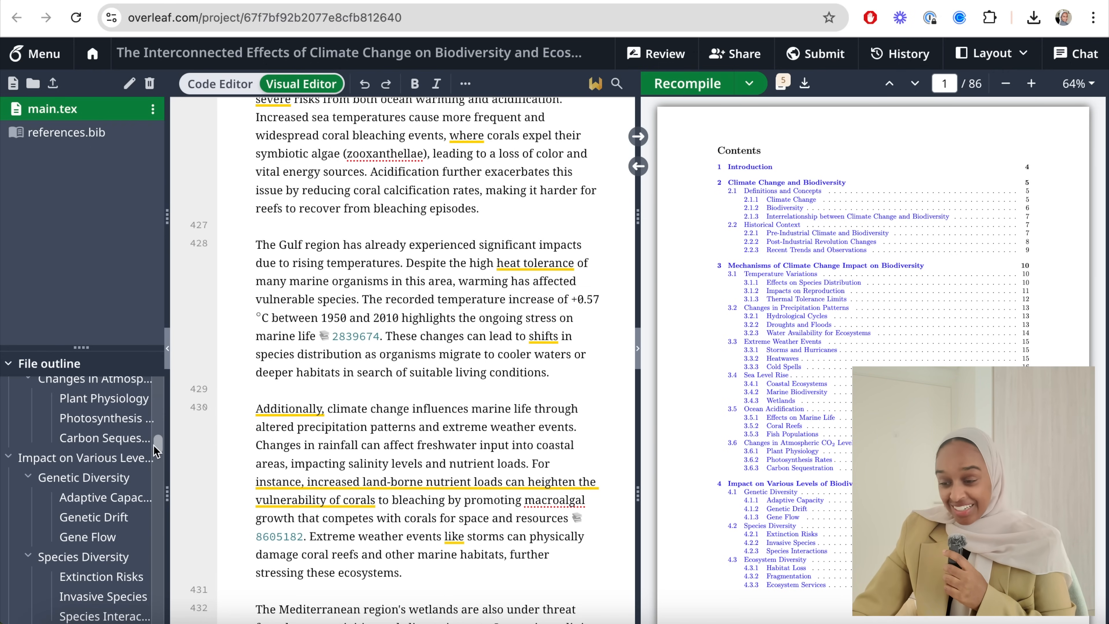
Open the downloaded thesis PDF from Chrome's downloads and look through its pages
click(1033, 18)
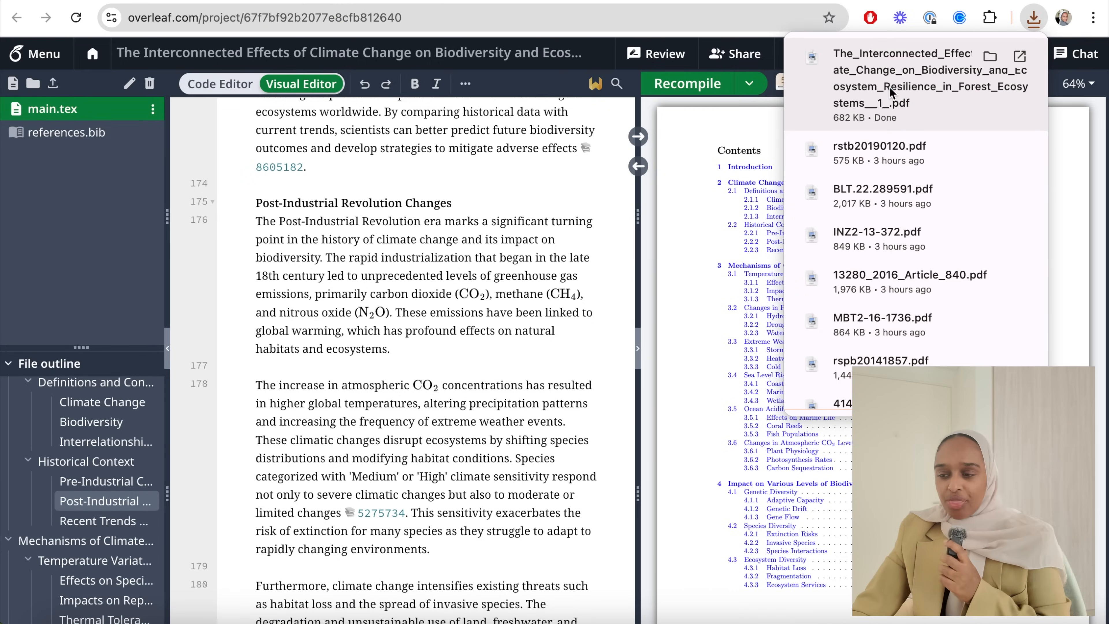
click(907, 69)
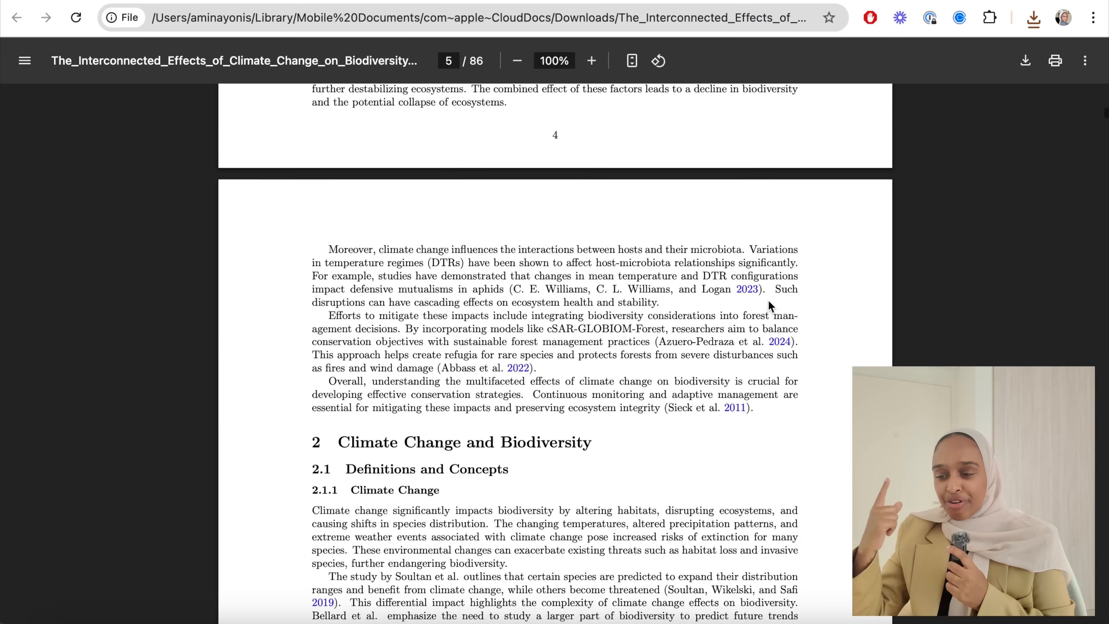
scroll(down, 3)
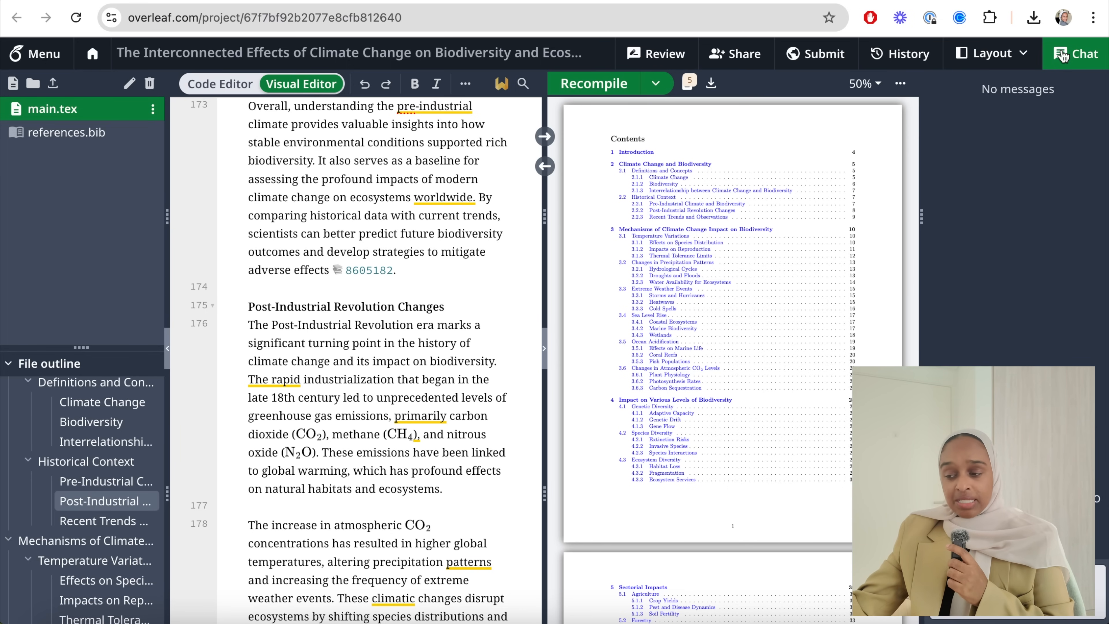
Close the project chat, view the Share Project options, and dismiss them without inviting anyone
click(989, 53)
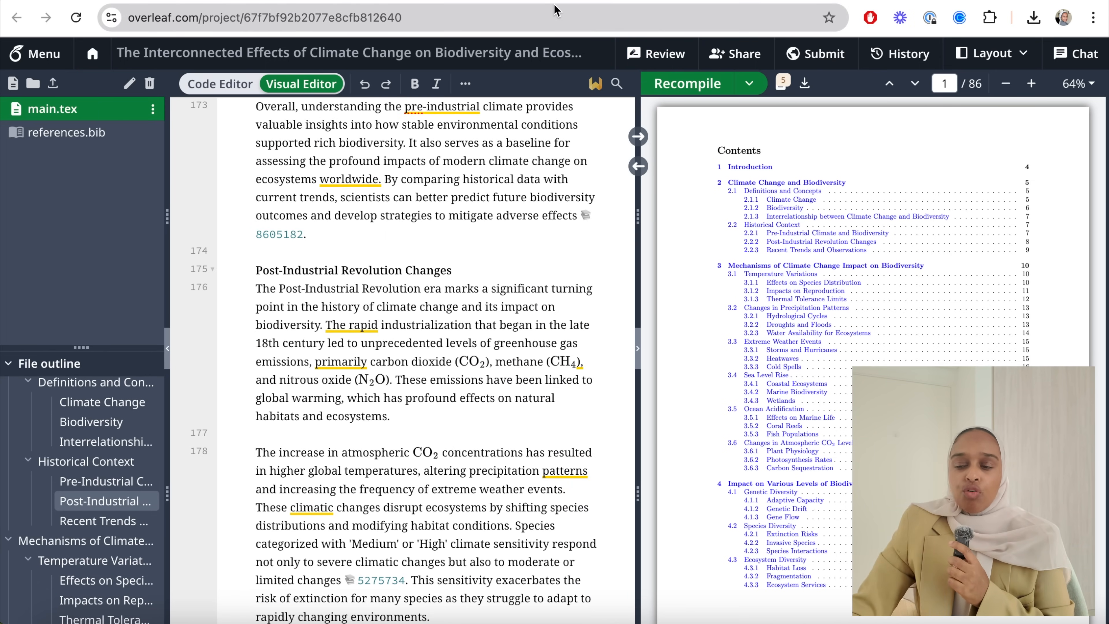
click(735, 54)
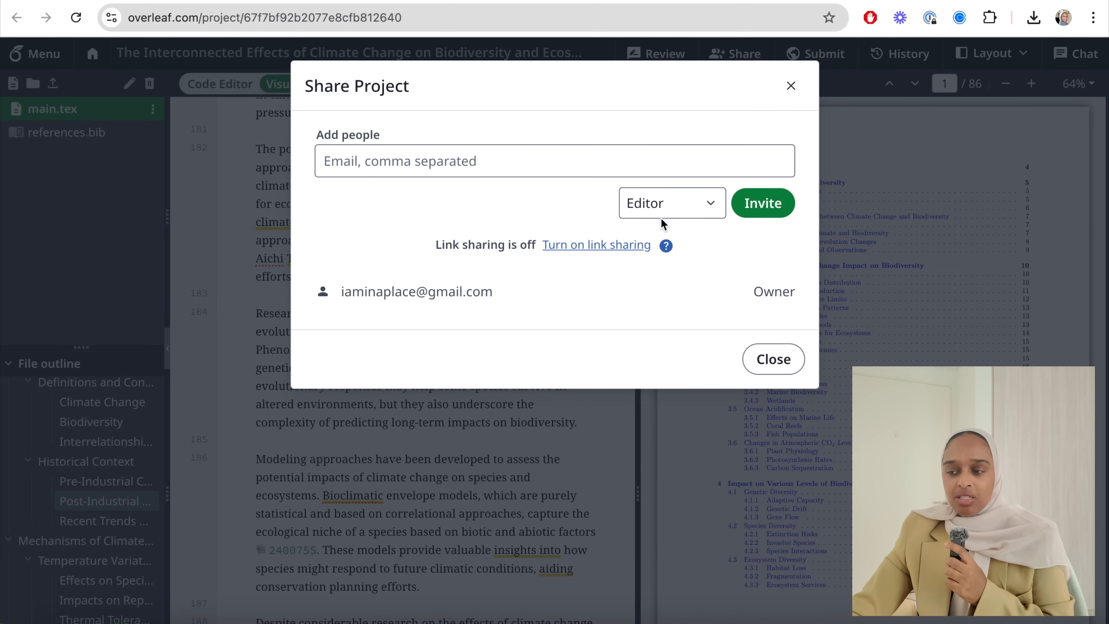
mouse_move(787, 99)
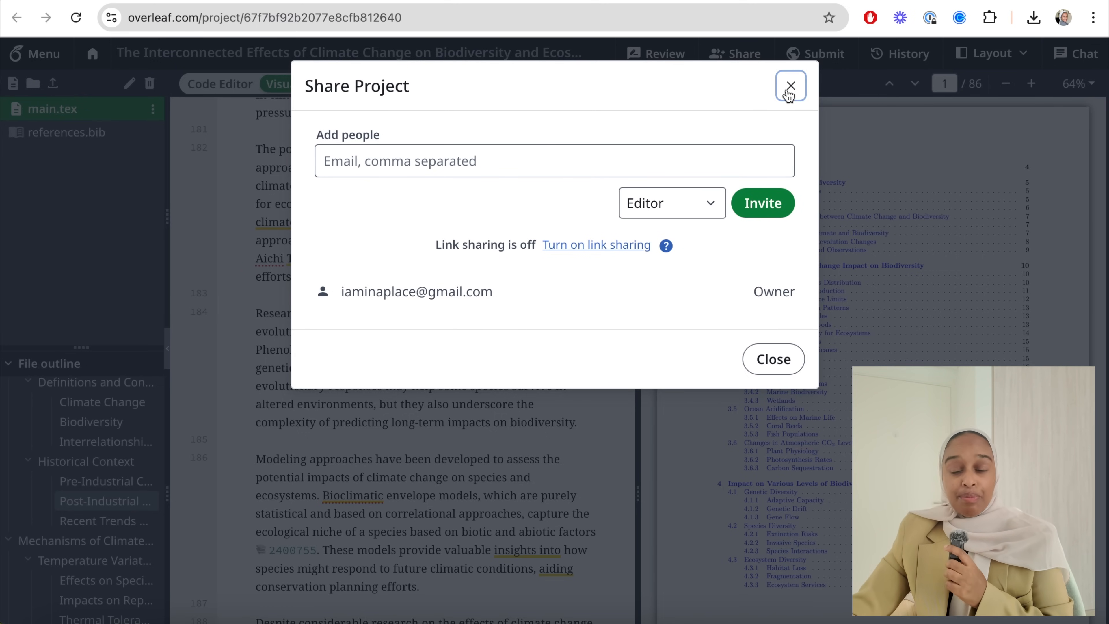
click(790, 86)
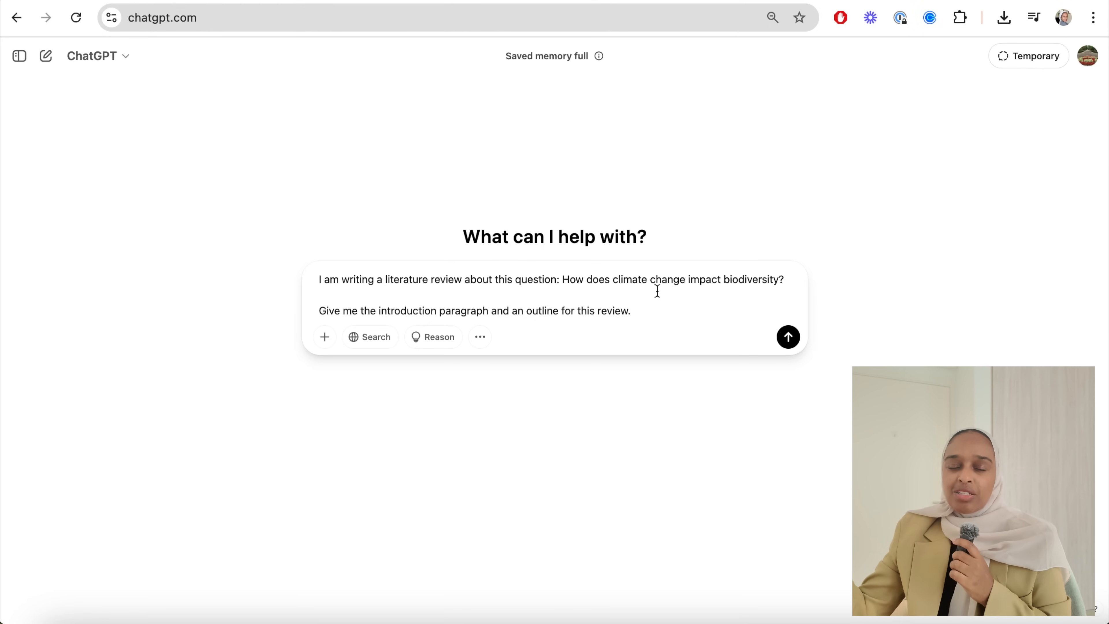
mouse_move(357, 319)
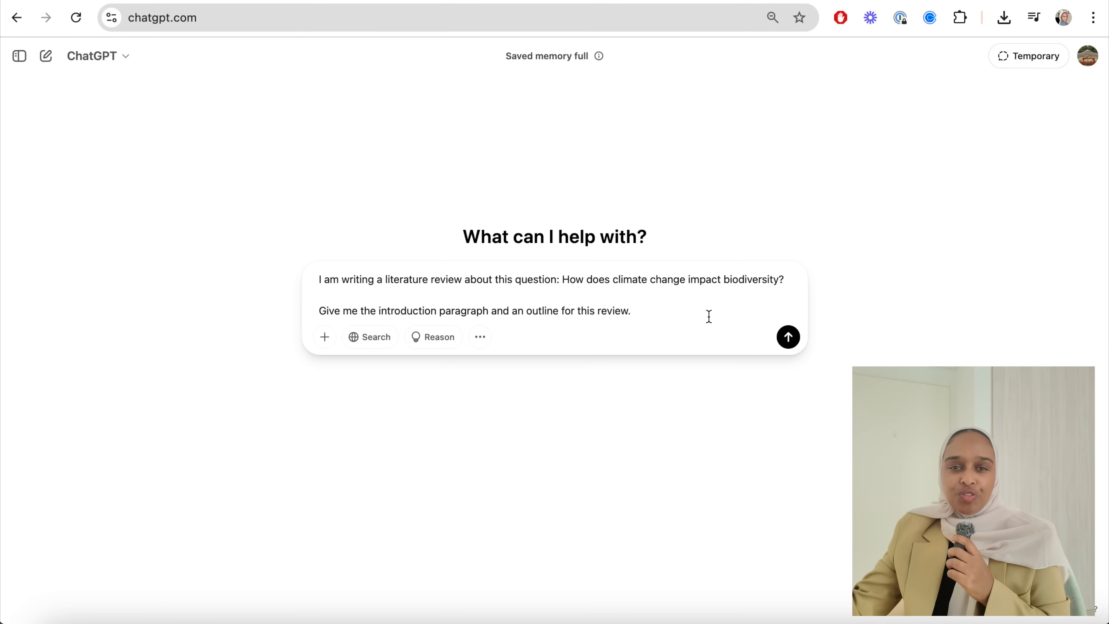
Send ChatGPT the request for a literature-review introduction and outline on climate change and biodiversity
click(788, 337)
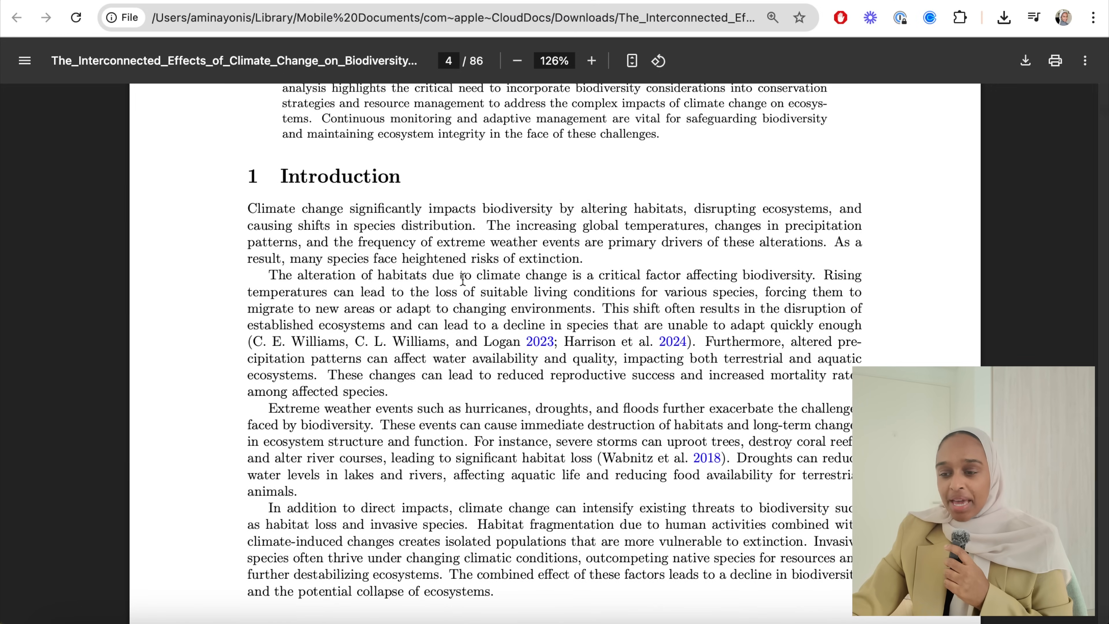
Read the thesis Introduction on page 4 down to Chapter 2 'Climate Change and Biodiversity' on page 5
scroll(down, 3)
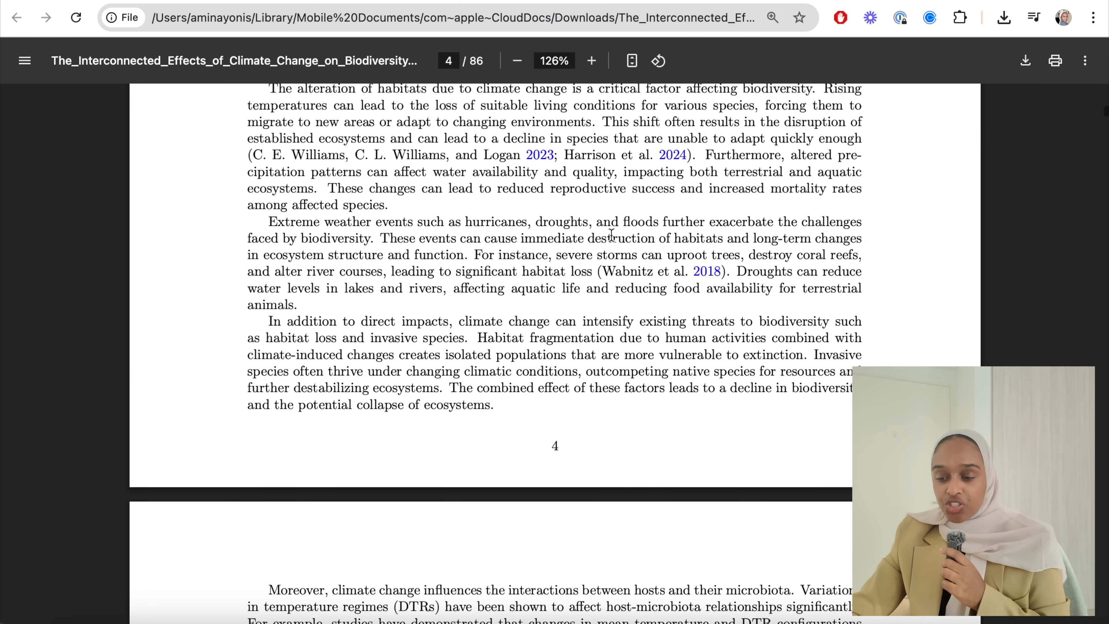
scroll(down, 3)
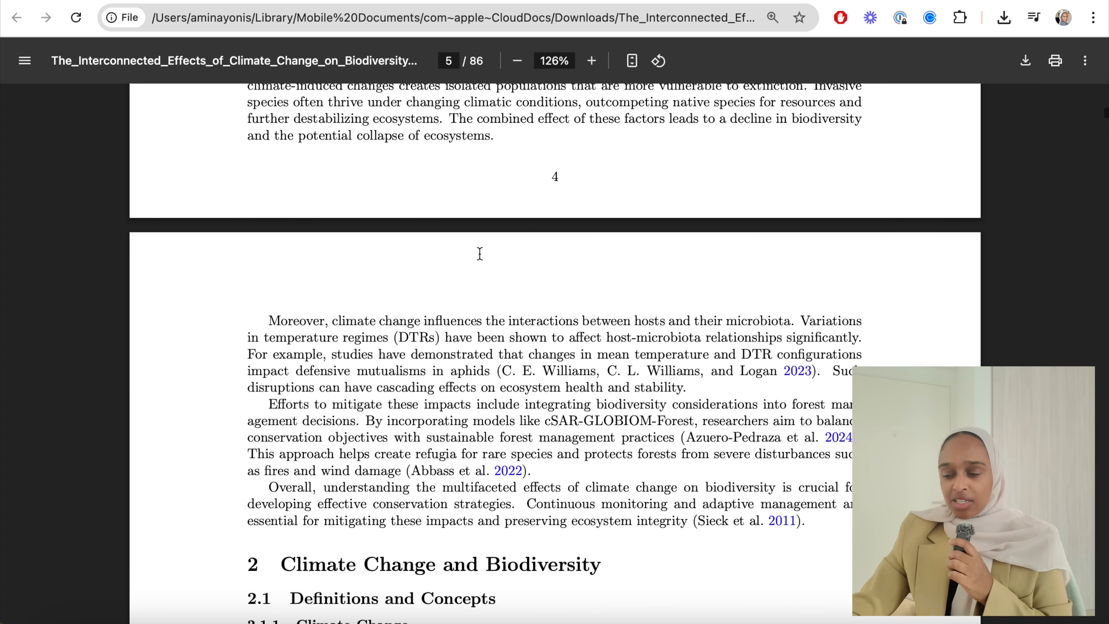
mouse_move(596, 409)
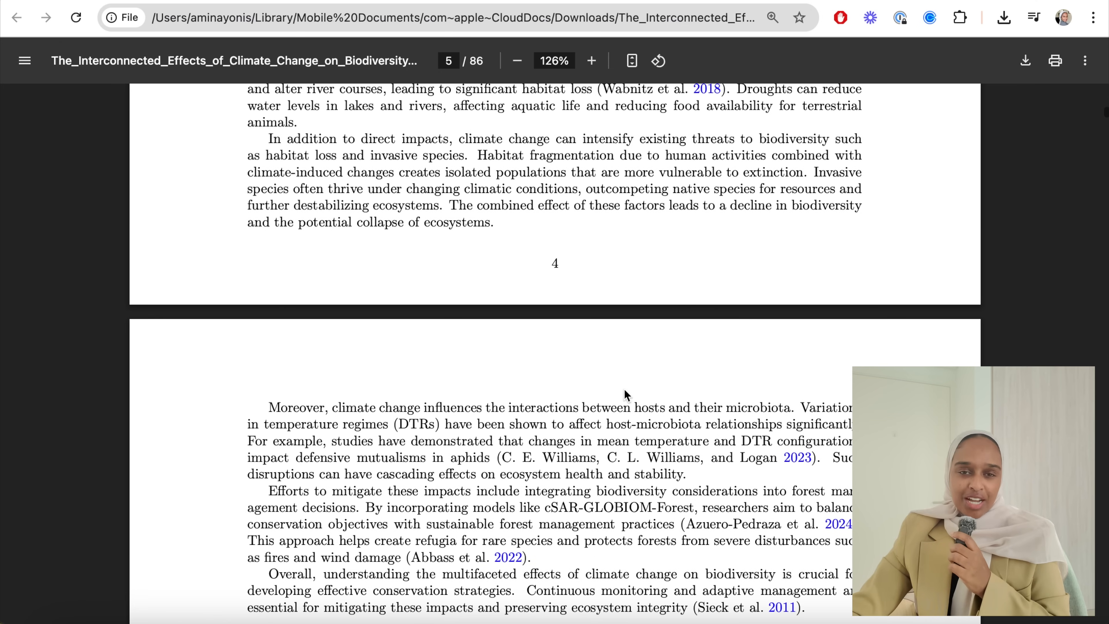
mouse_move(480, 316)
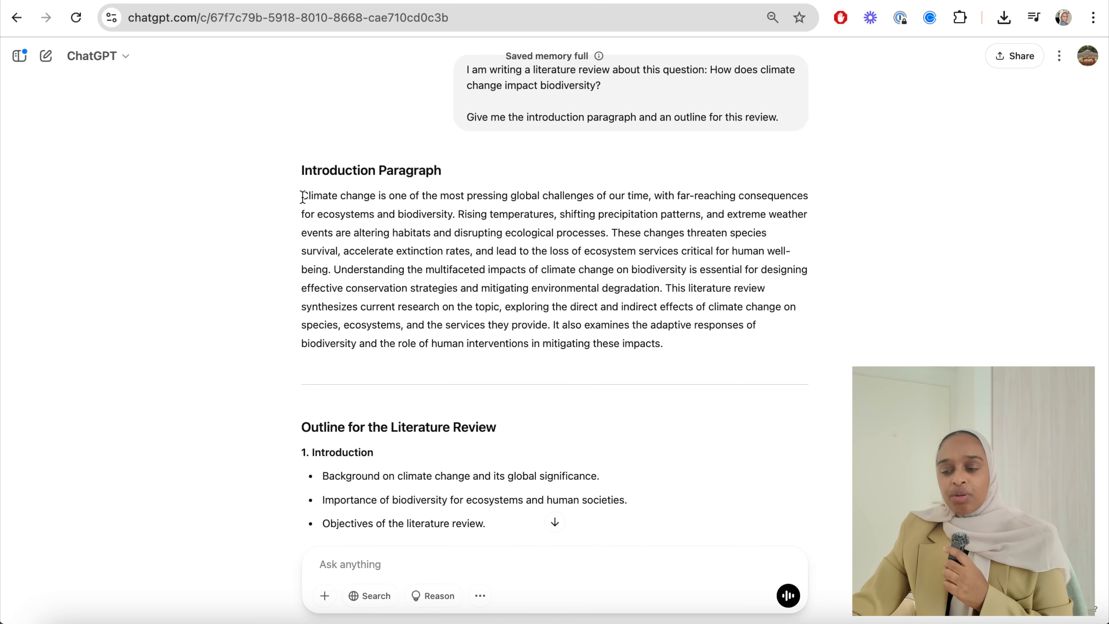
Read ChatGPT's outline down to conservation strategies and select part of section 3
scroll(down, 3)
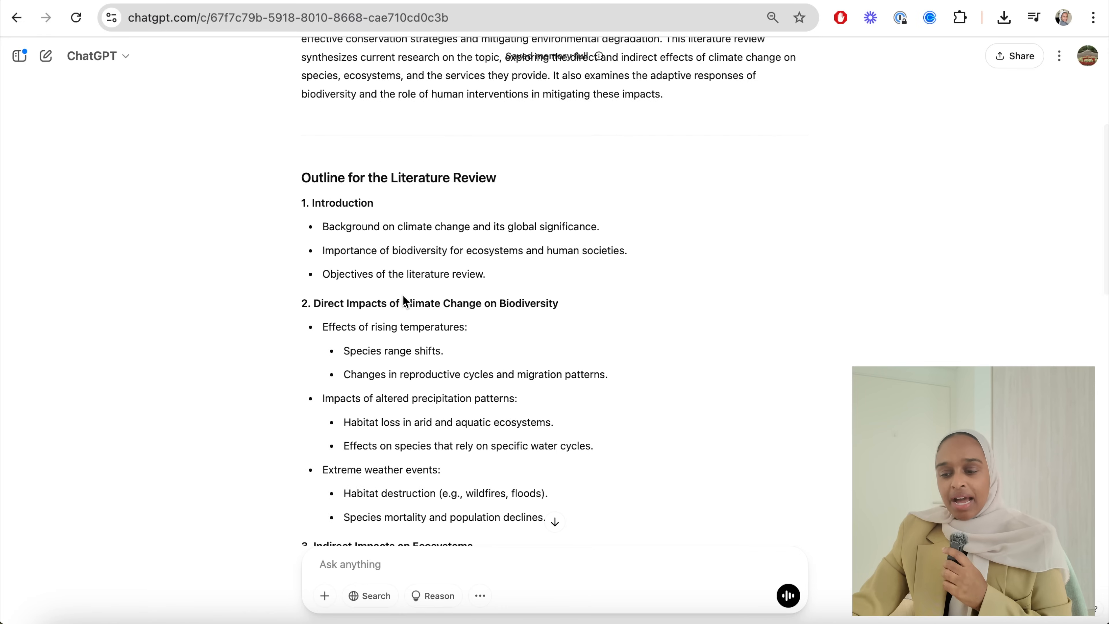
mouse_move(334, 216)
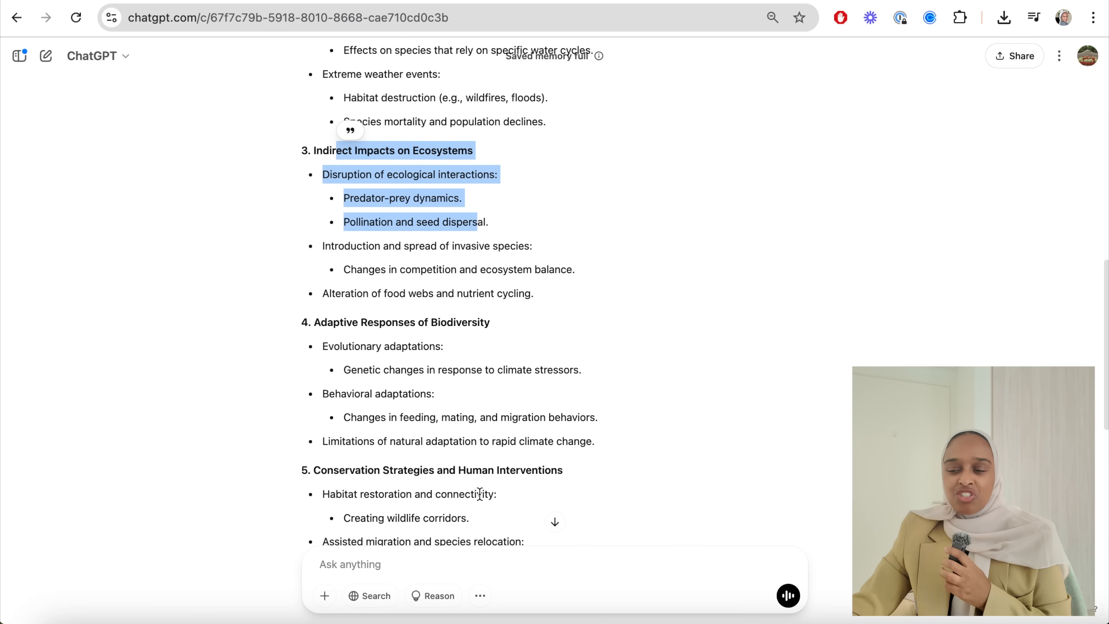
right_click(333, 321)
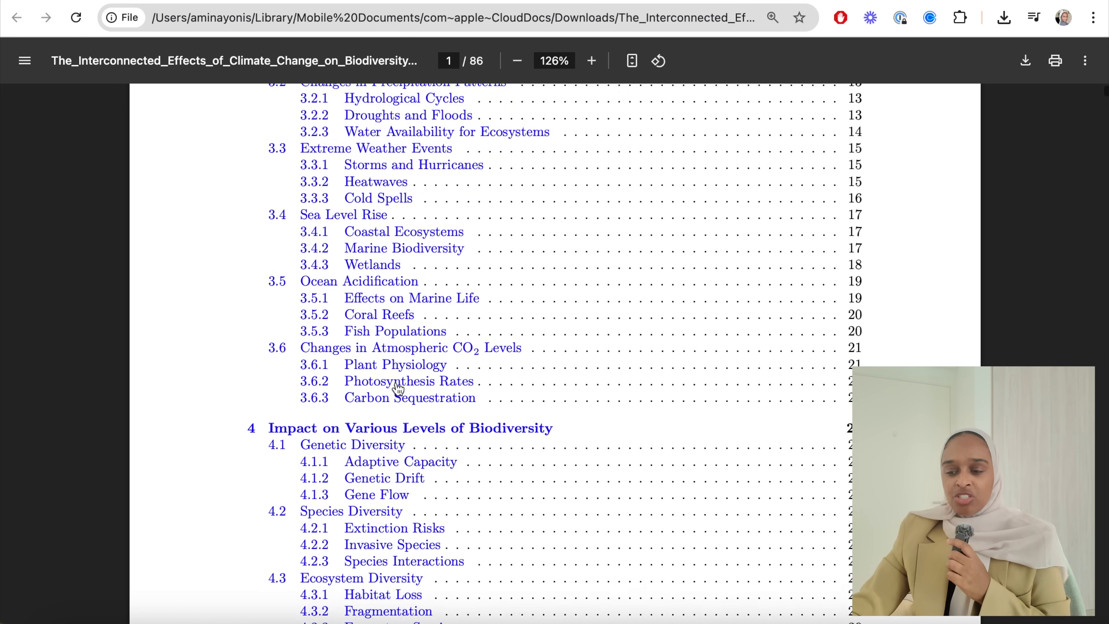
Scroll through the thesis PDF's table of contents sections for comparison with ChatGPT's outline
scroll(down, 3)
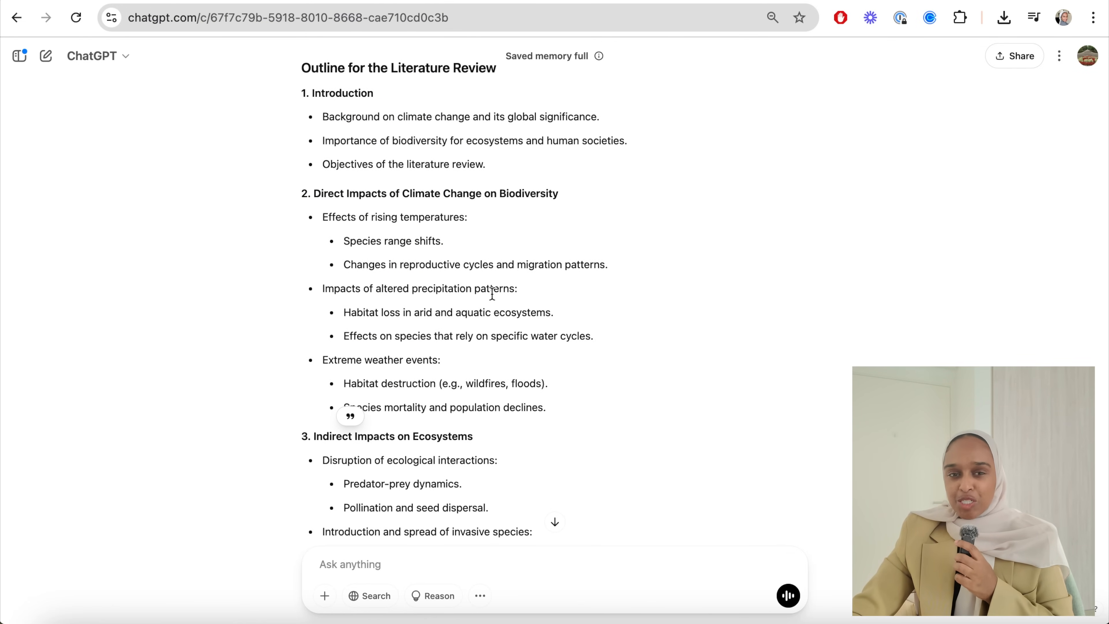
scroll(down, 3)
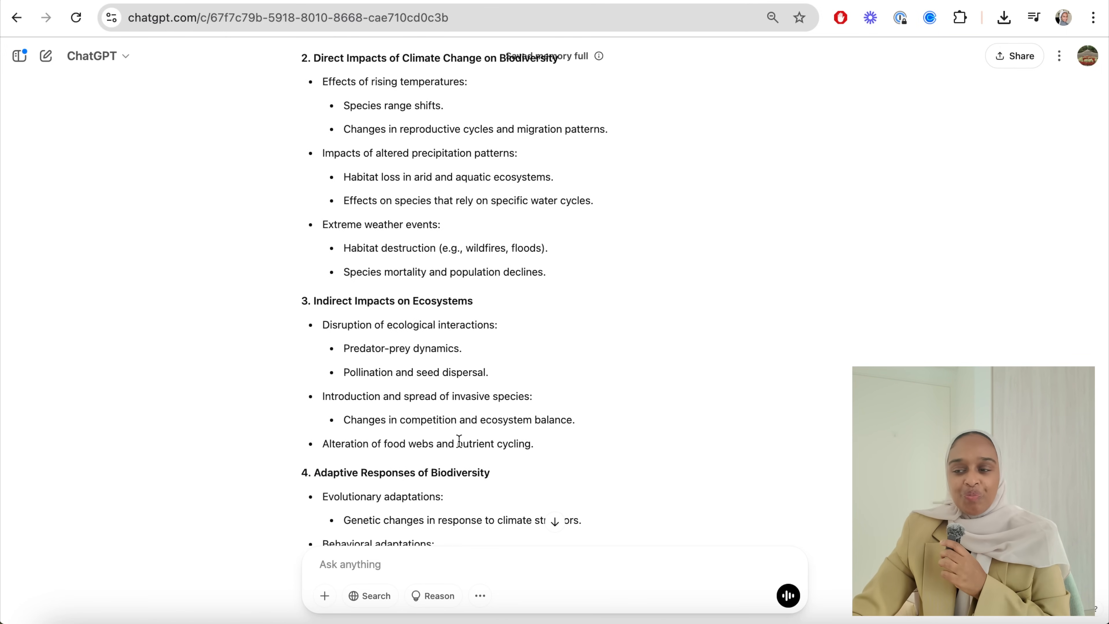
scroll(down, 3)
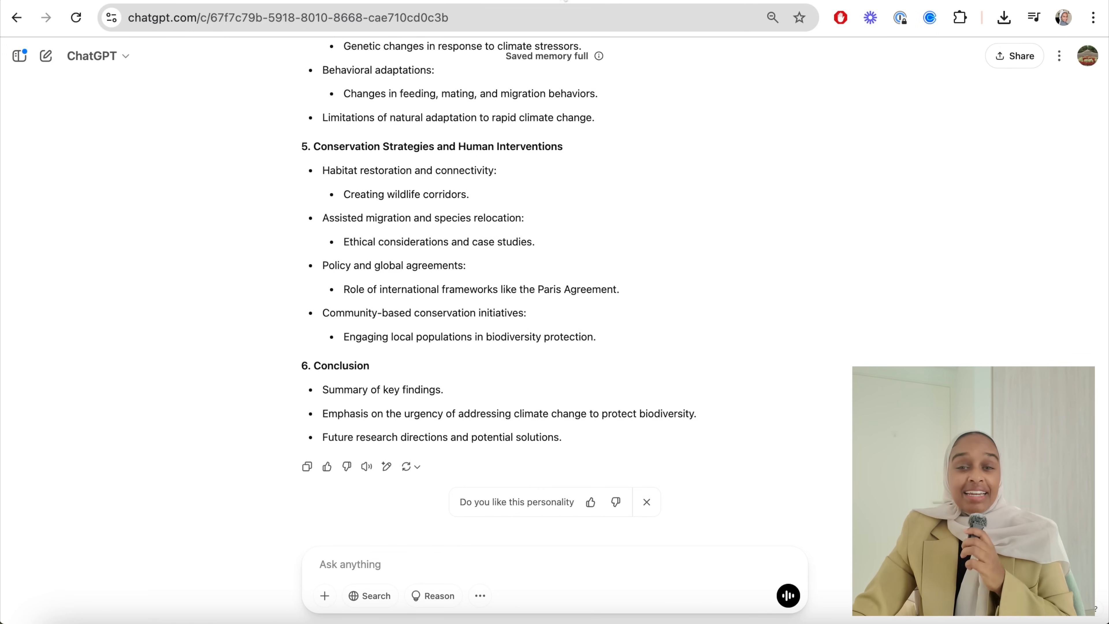